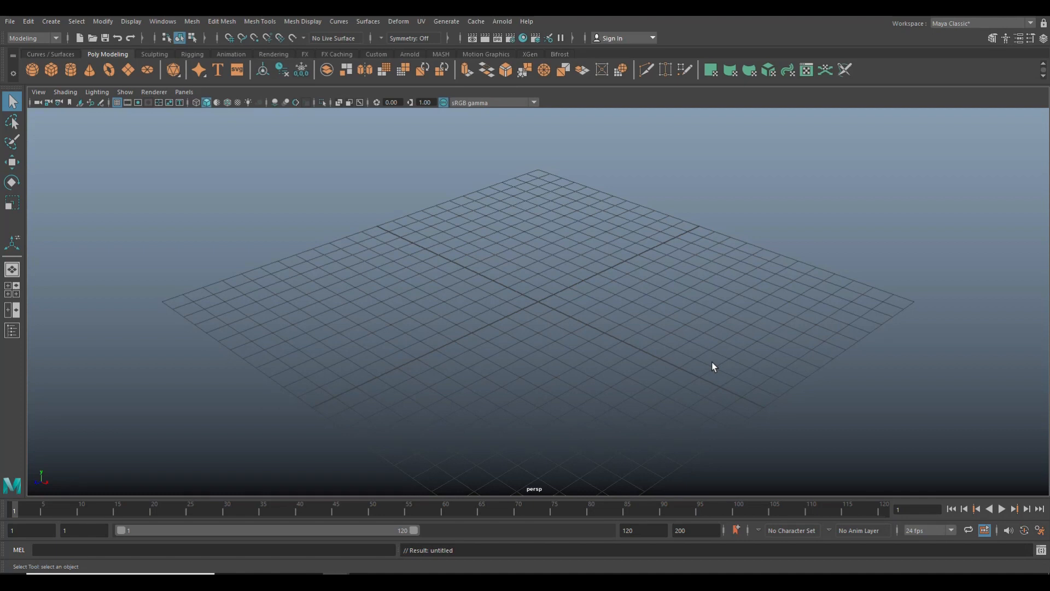
pyautogui.moveTo(78, 149)
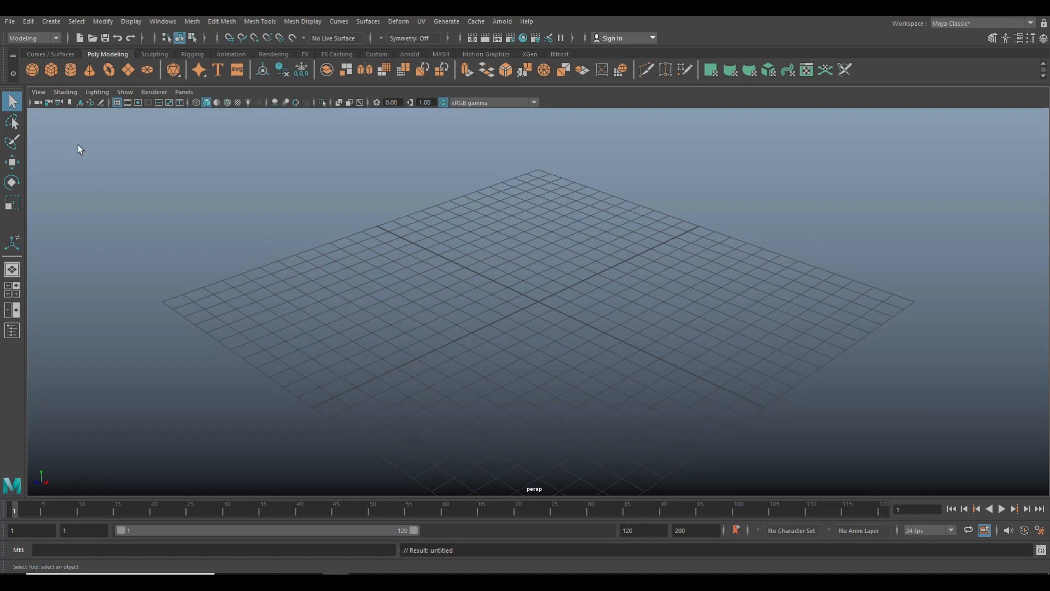
# - Create a polygon sphere and set its Subdivisions Axis to 16 in polySphere1
pyautogui.click(30, 69)
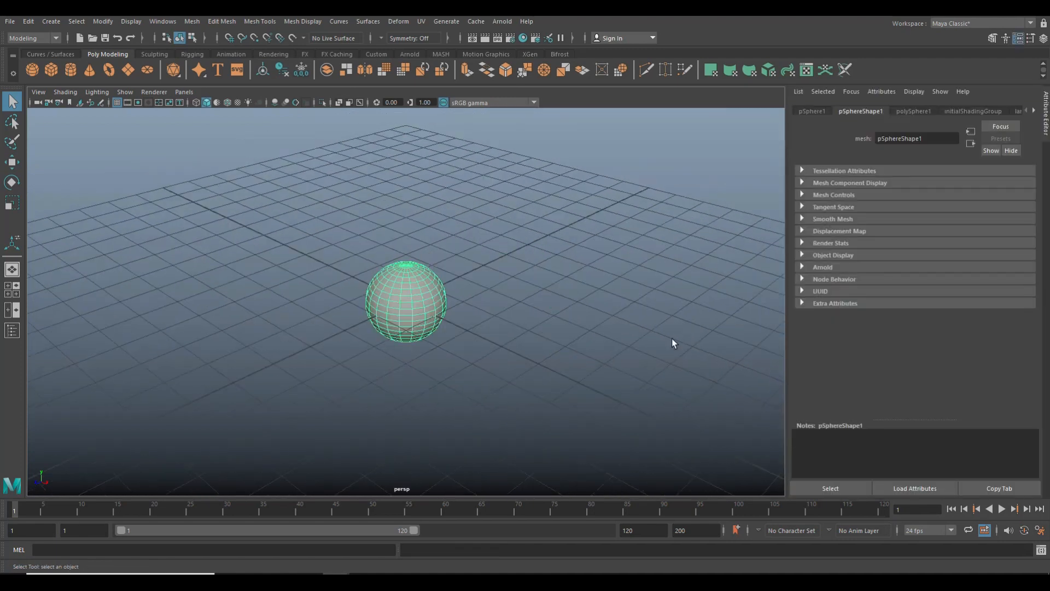
pyautogui.click(913, 111)
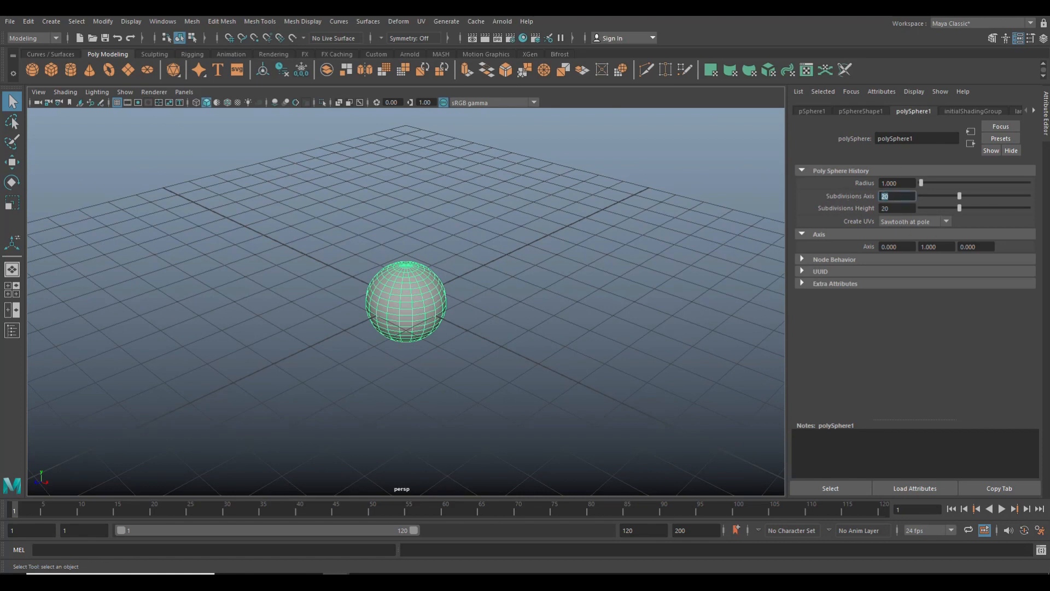
pyautogui.write('16')
pyautogui.click(897, 208)
pyautogui.write('12')
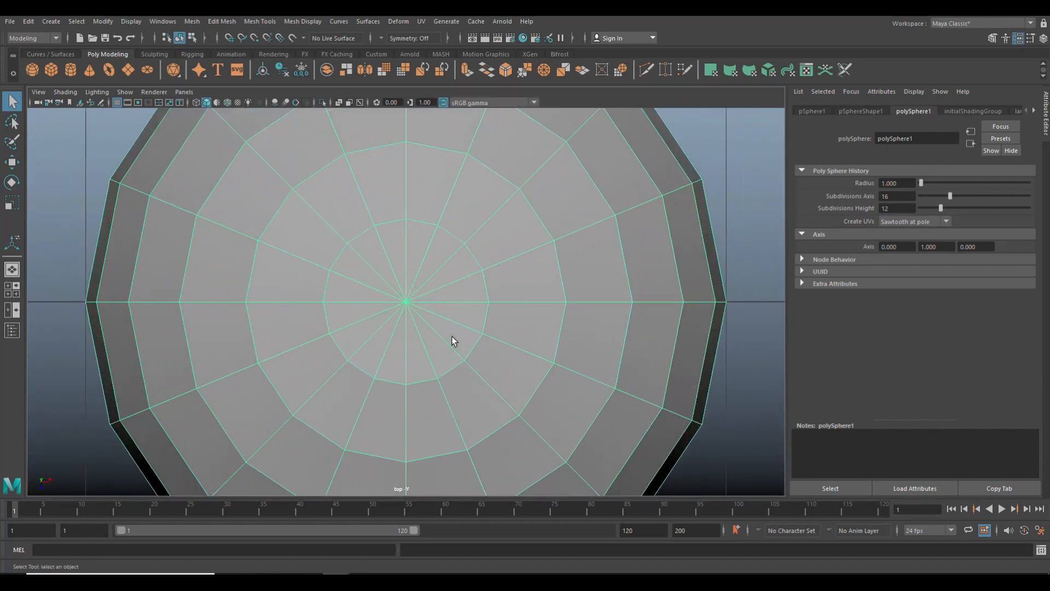
# - Select alternating spoke edges at the sphere's top pole and delete them
pyautogui.scroll(3)
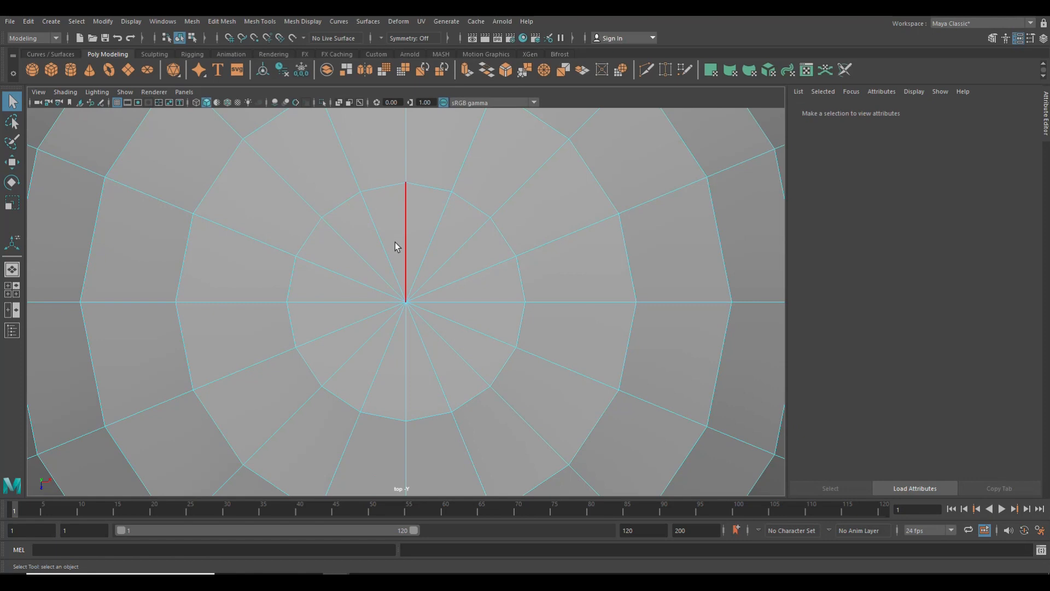
pyautogui.moveTo(406, 185); pyautogui.dragTo(362, 194)
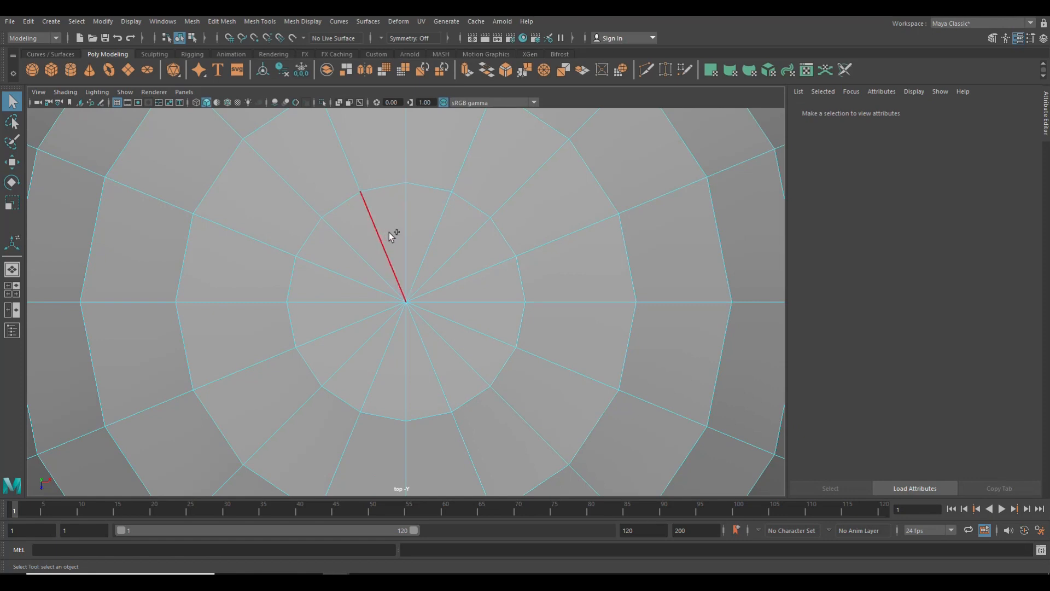
pyautogui.click(442, 271)
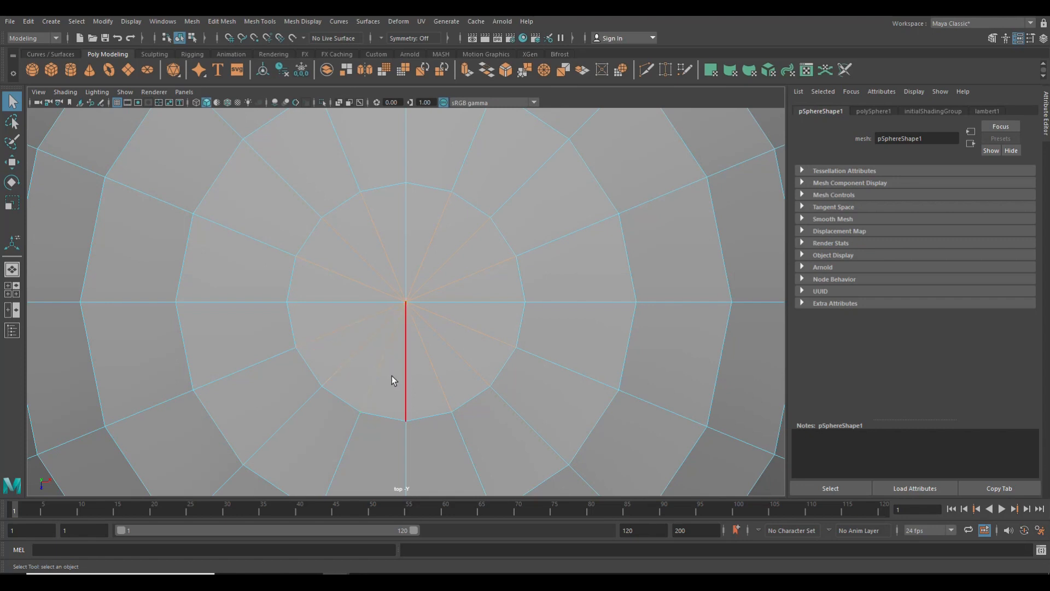
pyautogui.press('4')
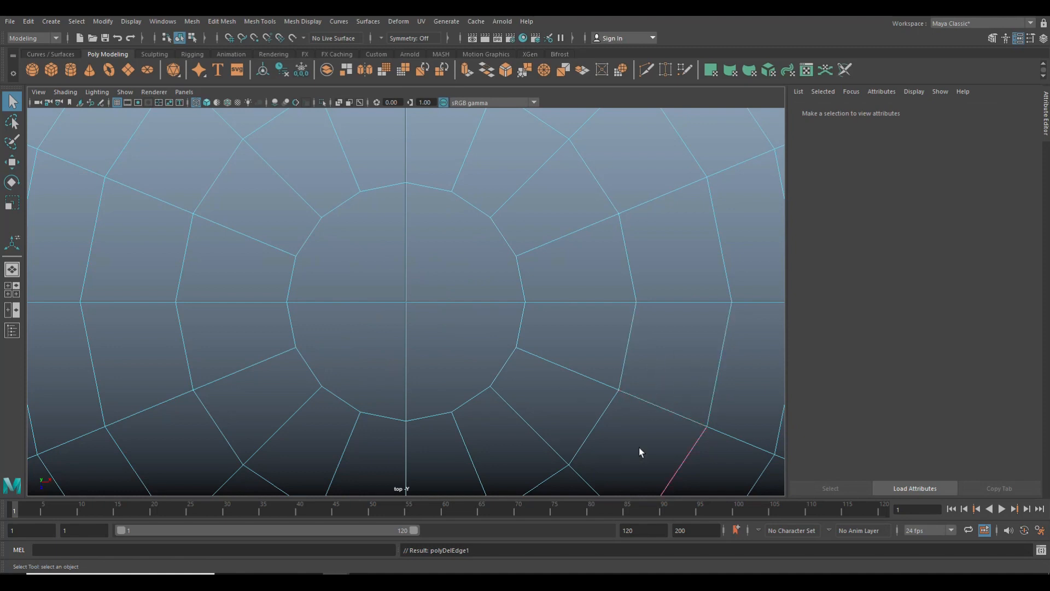
pyautogui.moveTo(899, 104)
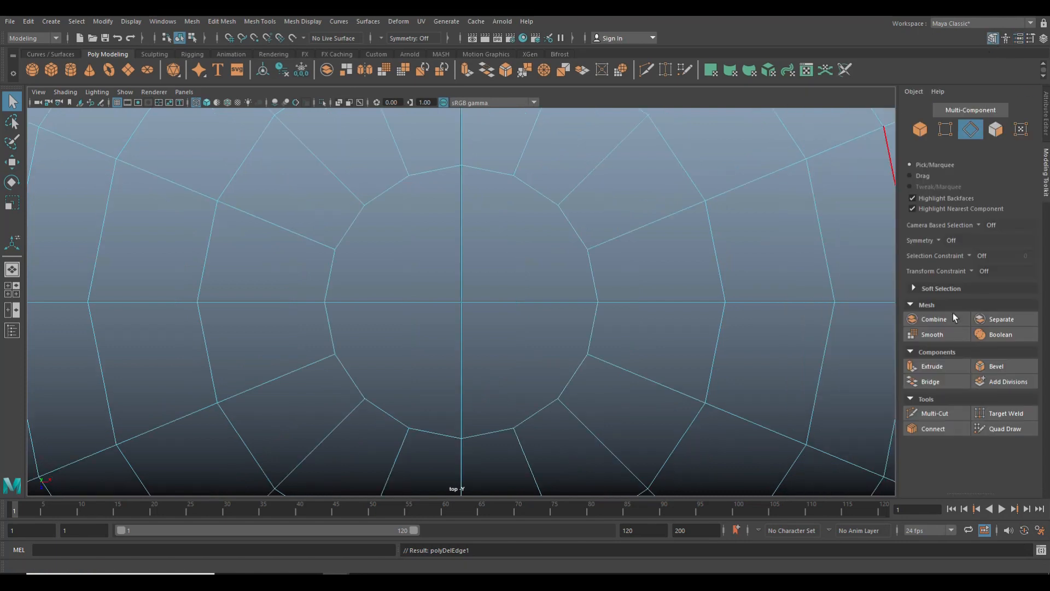
# - Multi-Cut a new edge across the pole cap from the ring edge to the vertical center edge
pyautogui.click(934, 413)
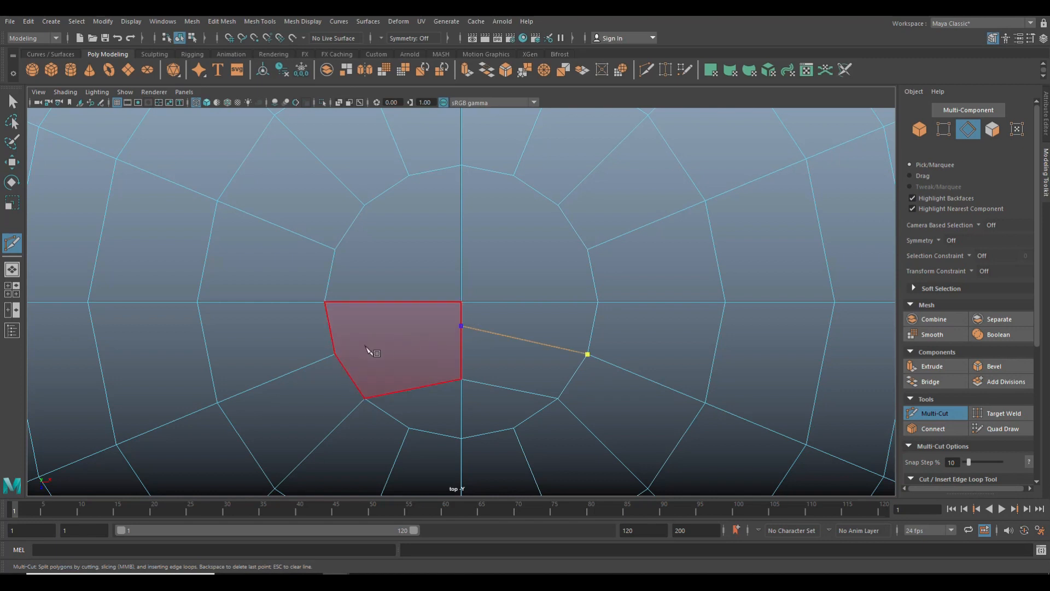
pyautogui.click(335, 354)
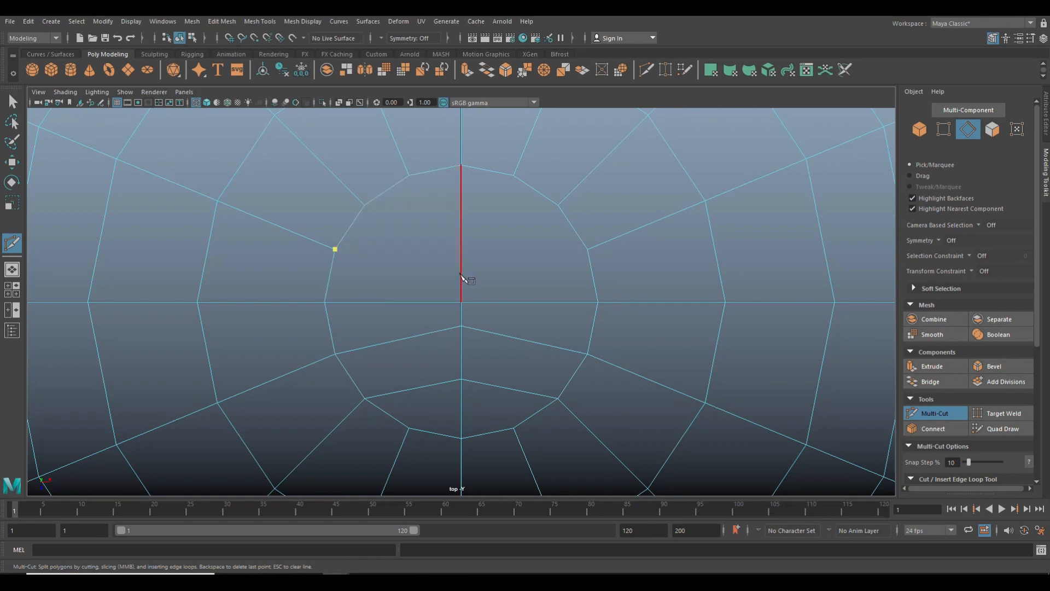
pyautogui.click(587, 249)
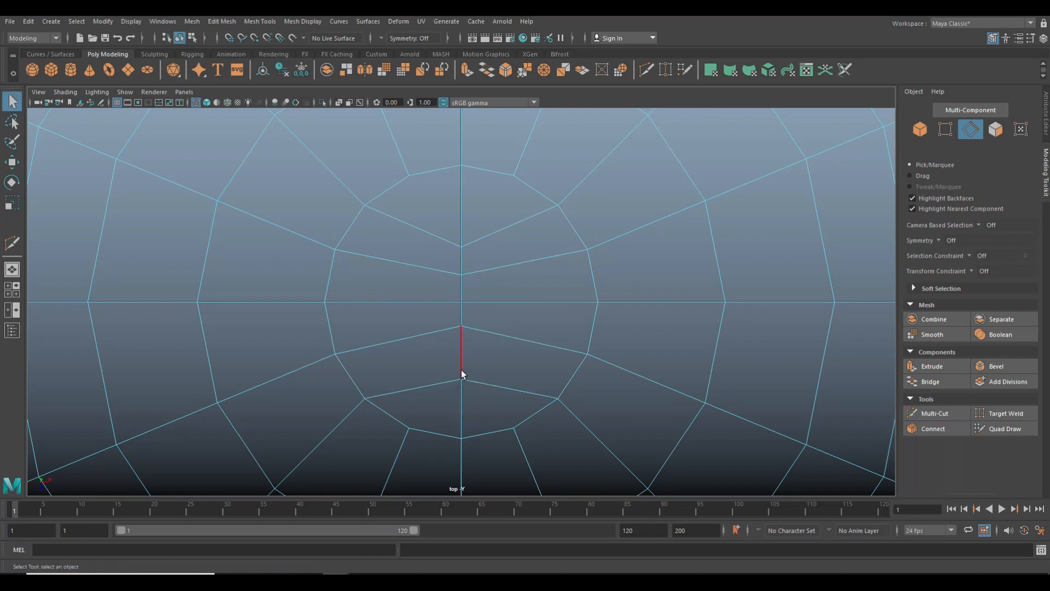
pyautogui.moveTo(476, 226)
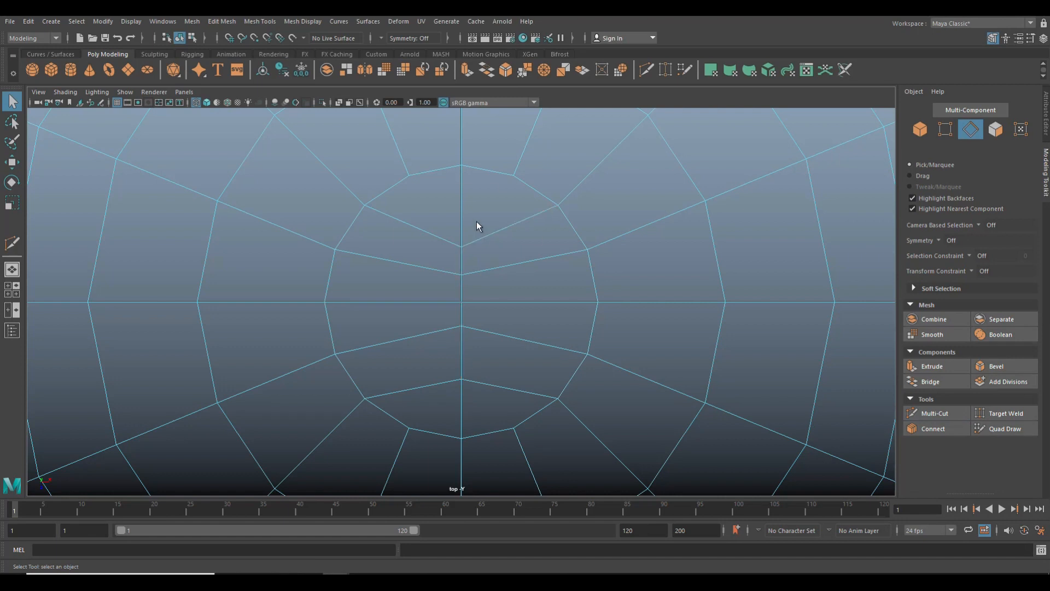
# - Reposition a vertex near the recut pole, then frame the sphere
pyautogui.click(945, 129)
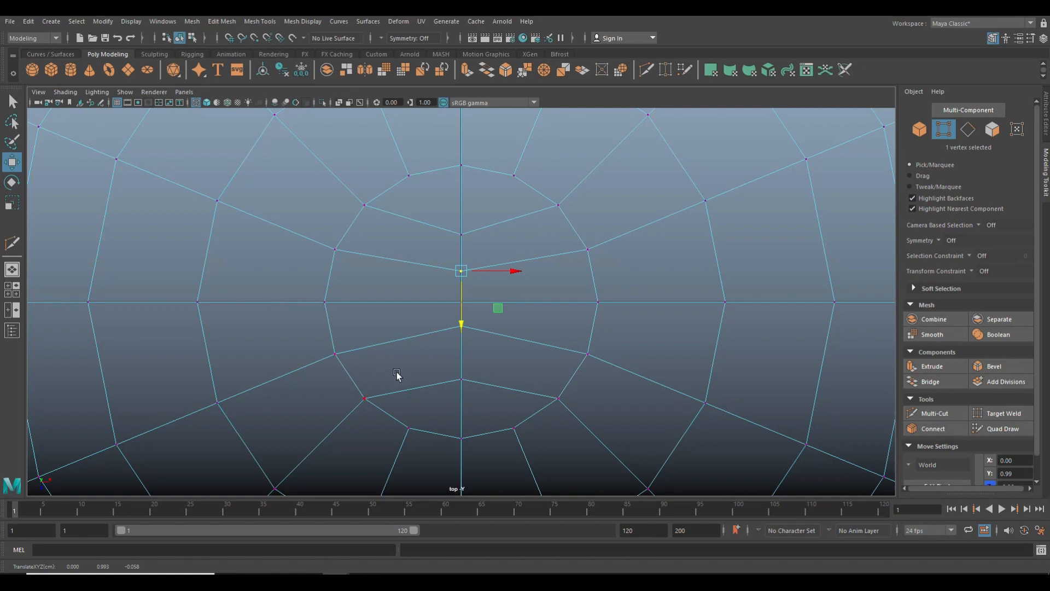
pyautogui.moveTo(459, 236)
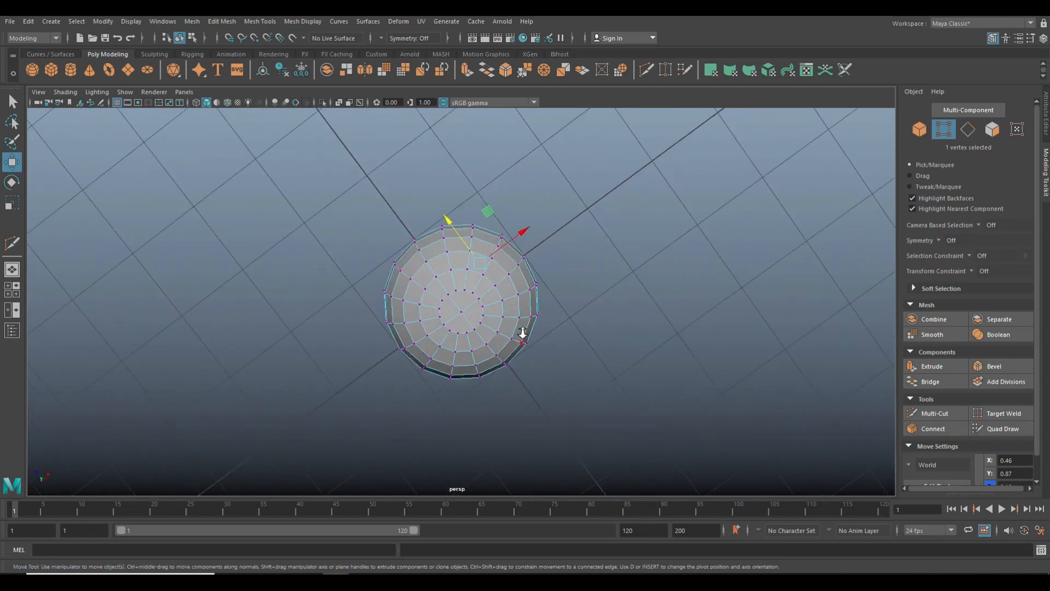
pyautogui.press('5')
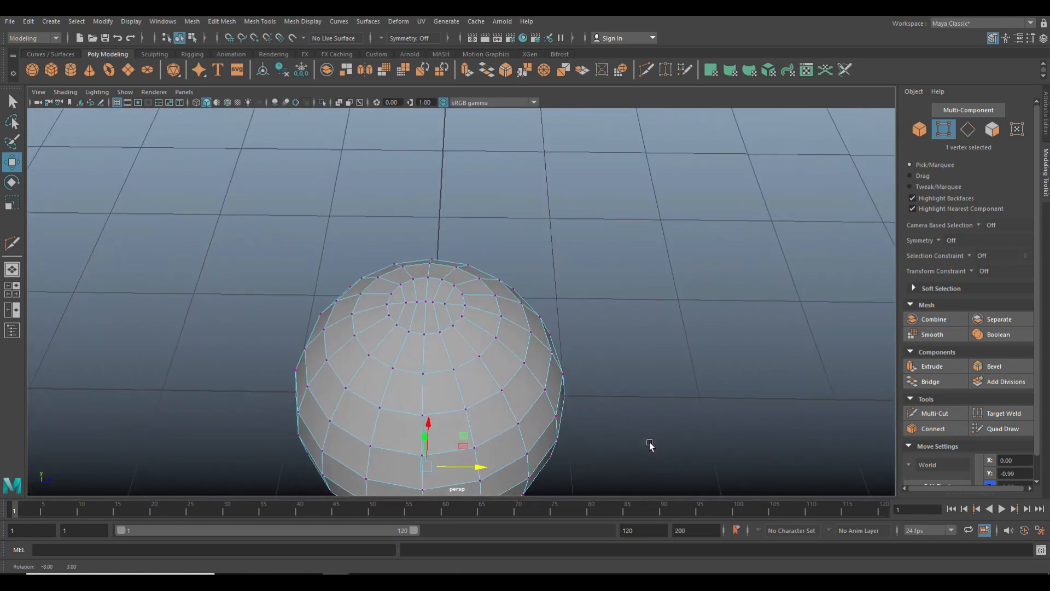
# - In Face mode, select the seam strip faces curving across the sphere's upper surface
pyautogui.rightClick(526, 270)
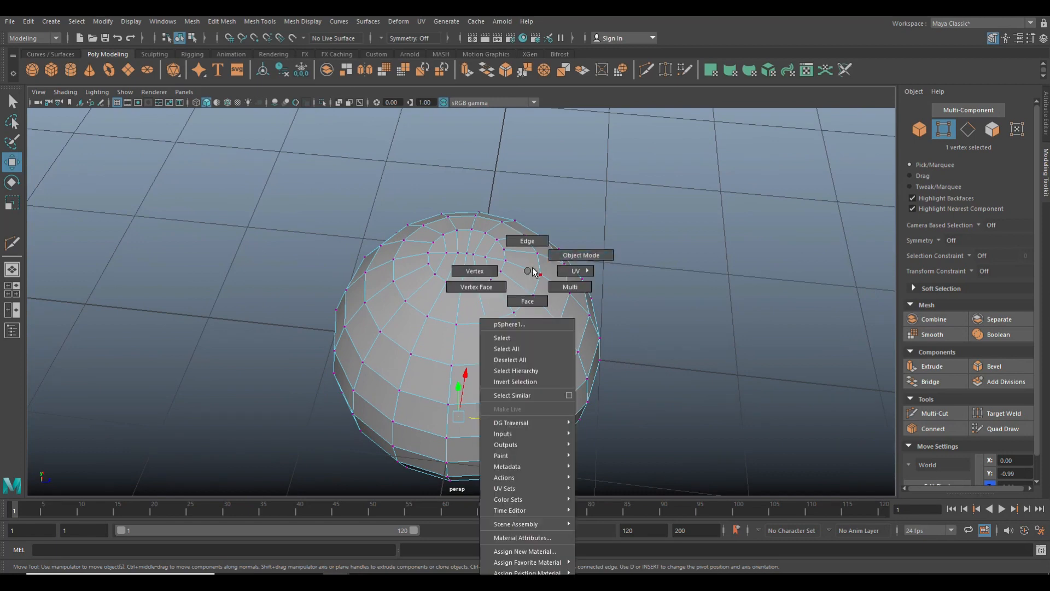
pyautogui.click(579, 254)
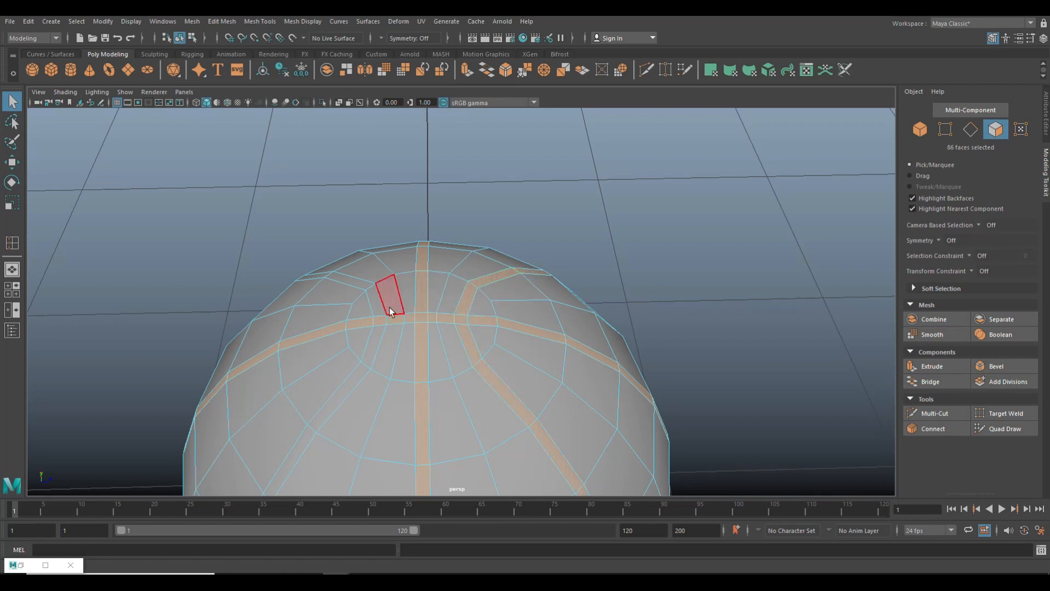
pyautogui.click(345, 280)
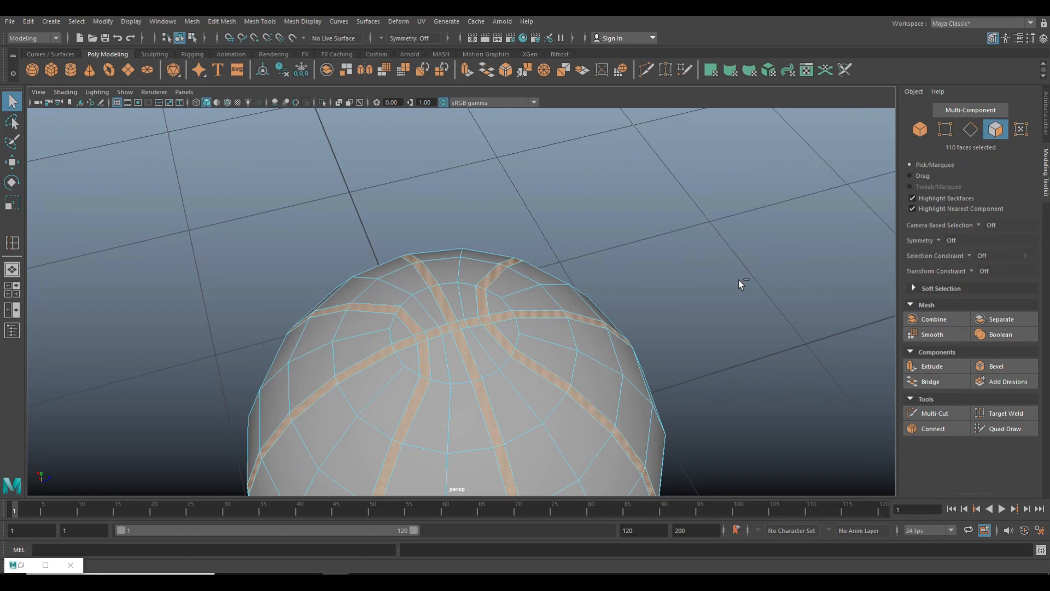
pyautogui.click(931, 366)
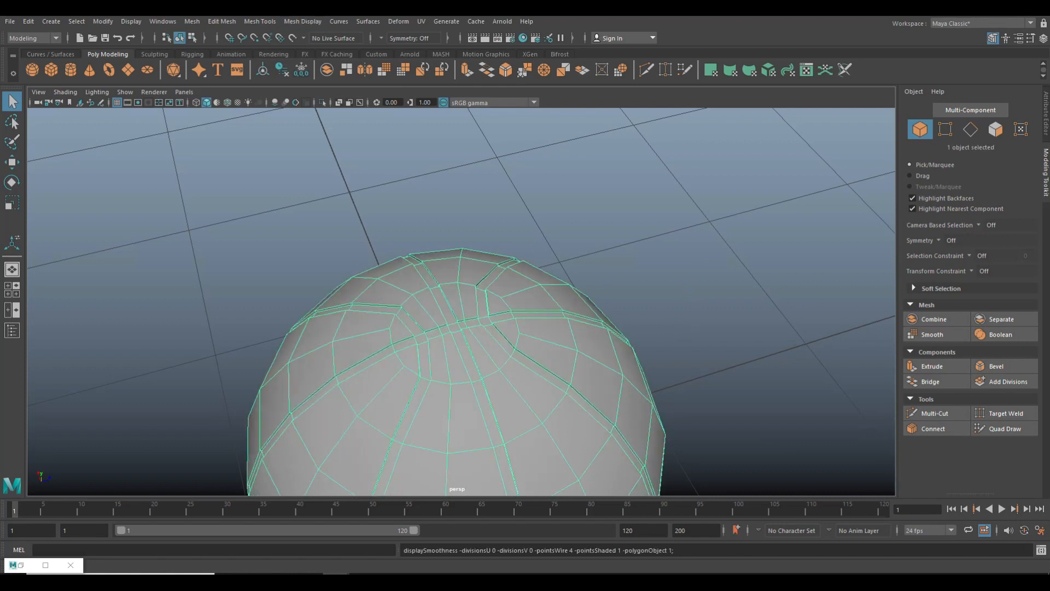
# - Insert edge loops alongside the recessed seam grooves to tighten them
pyautogui.click(970, 129)
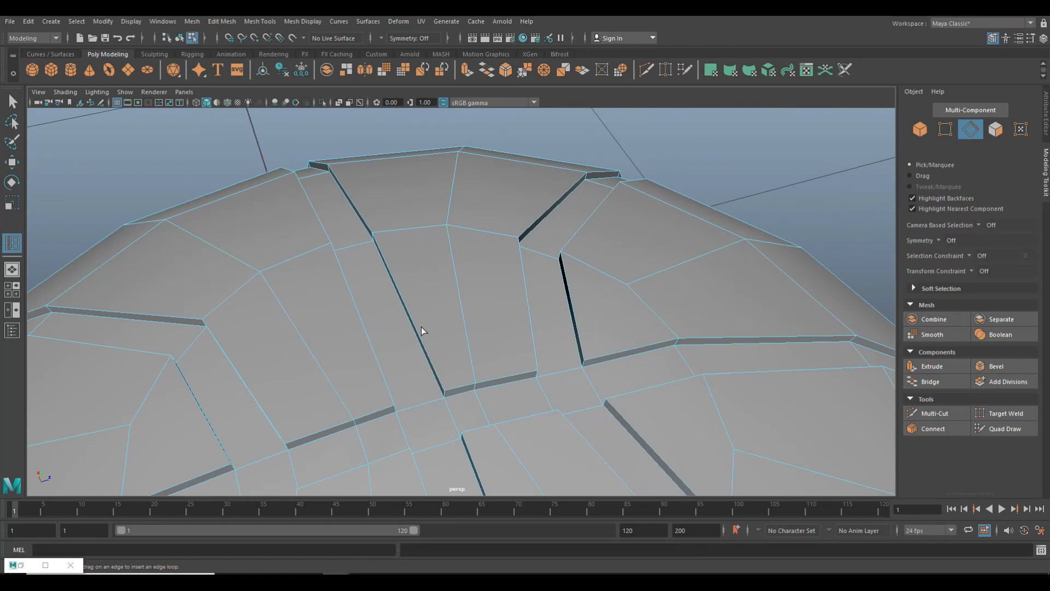
pyautogui.moveTo(379, 235)
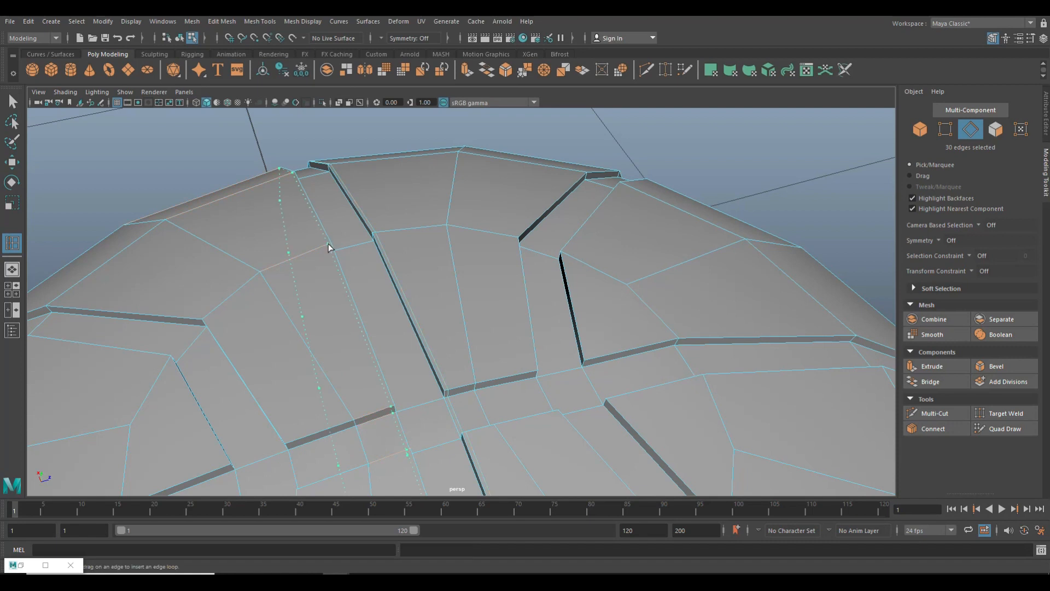
pyautogui.click(378, 408)
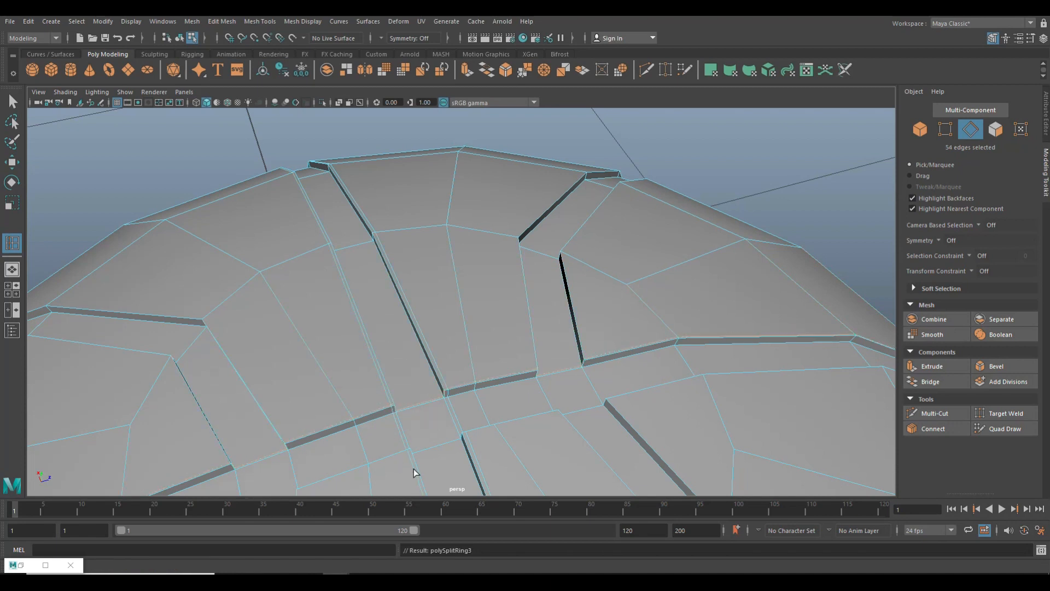
pyautogui.moveTo(412, 454)
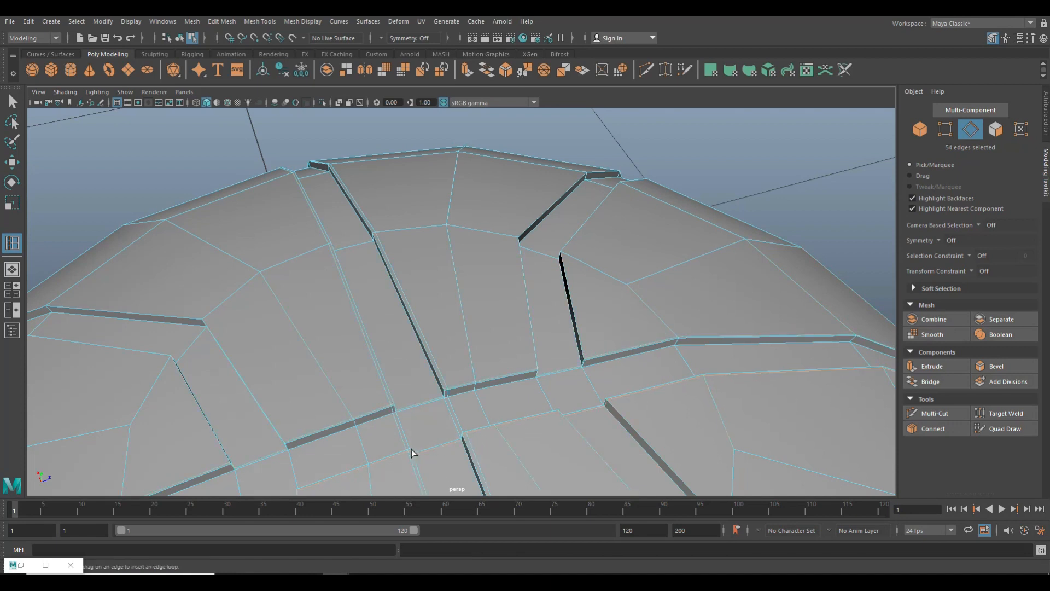
pyautogui.moveTo(532, 374)
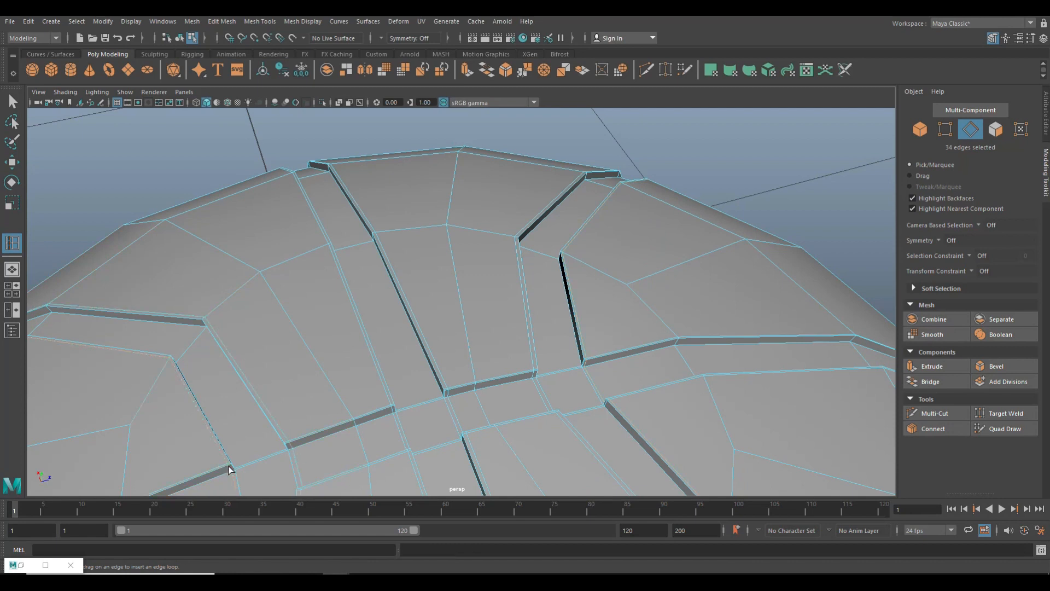
pyautogui.rightClick(435, 281)
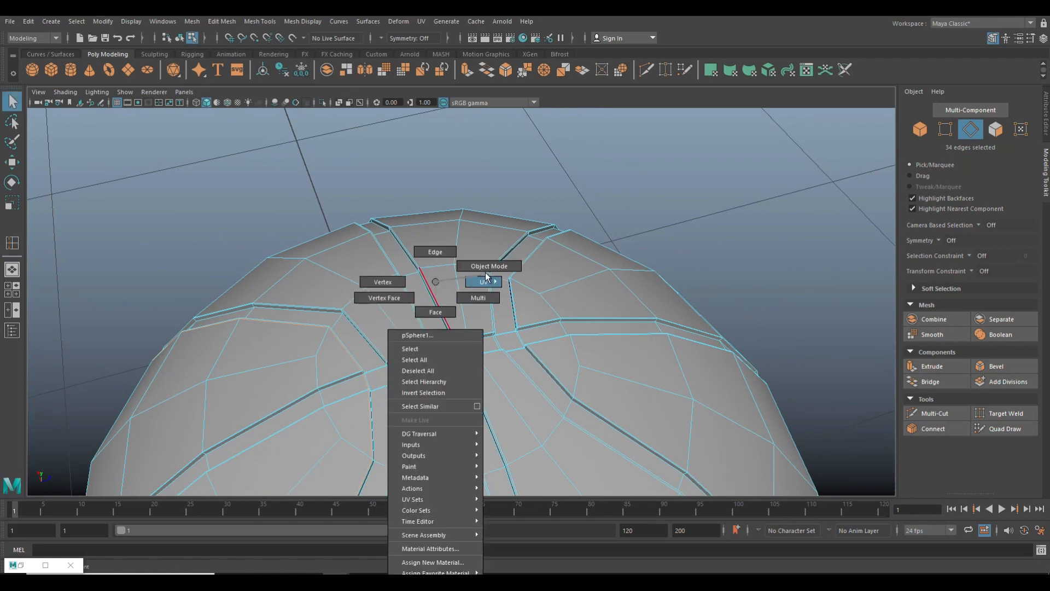
# - Apply Mesh > Smooth to the whole ball in Object Mode and reselect the smoothed ball
pyautogui.click(489, 266)
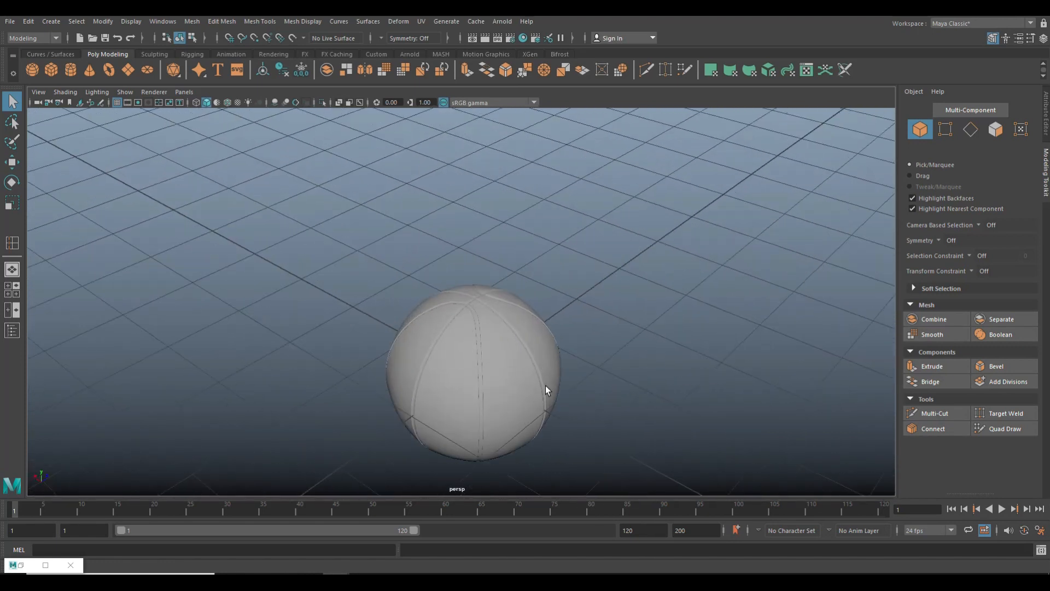
pyautogui.click(479, 368)
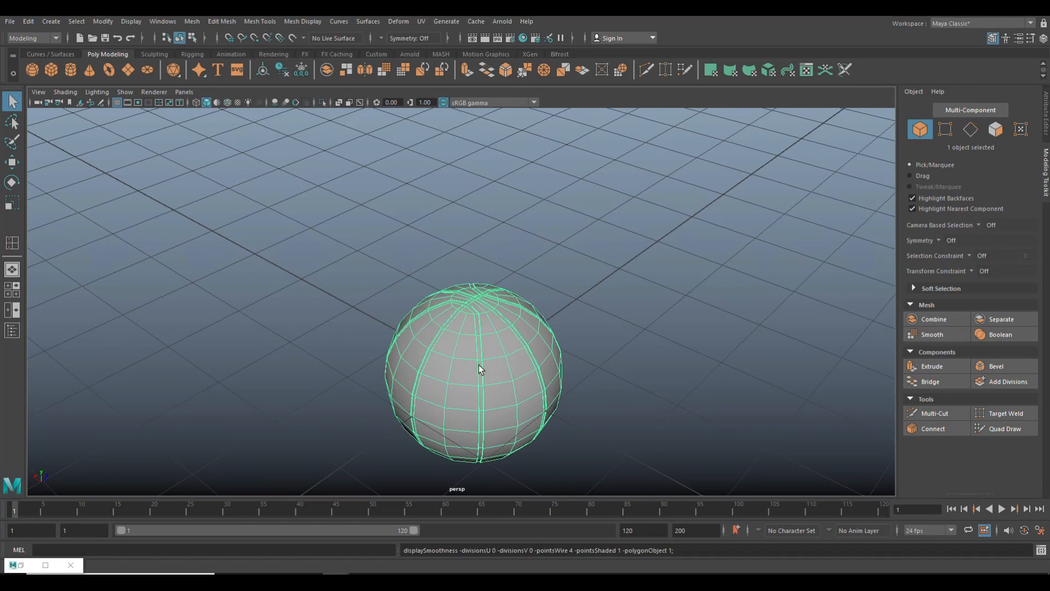
pyautogui.click(191, 20)
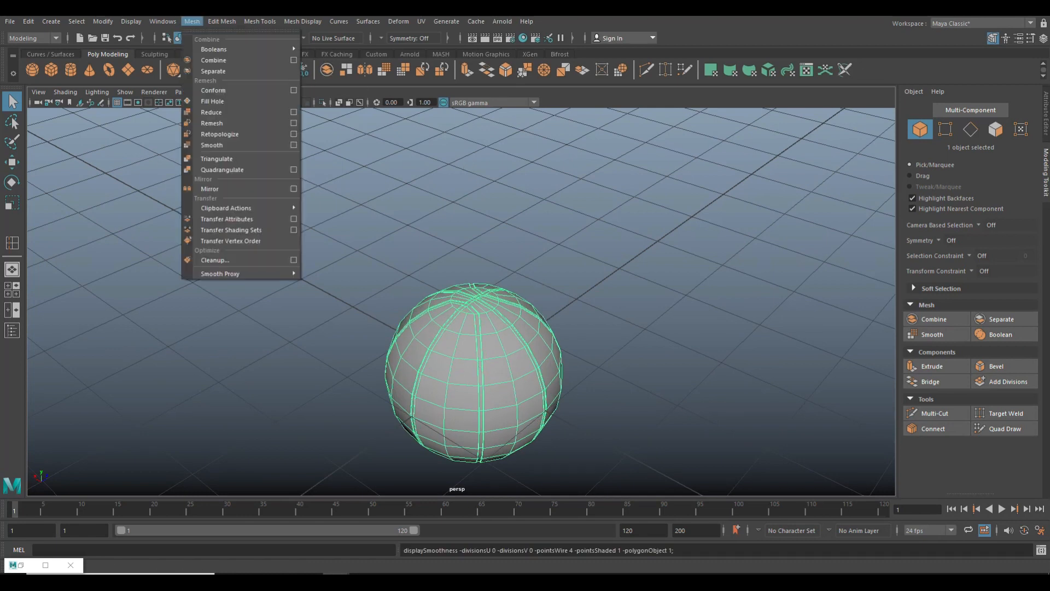
pyautogui.moveTo(234, 124)
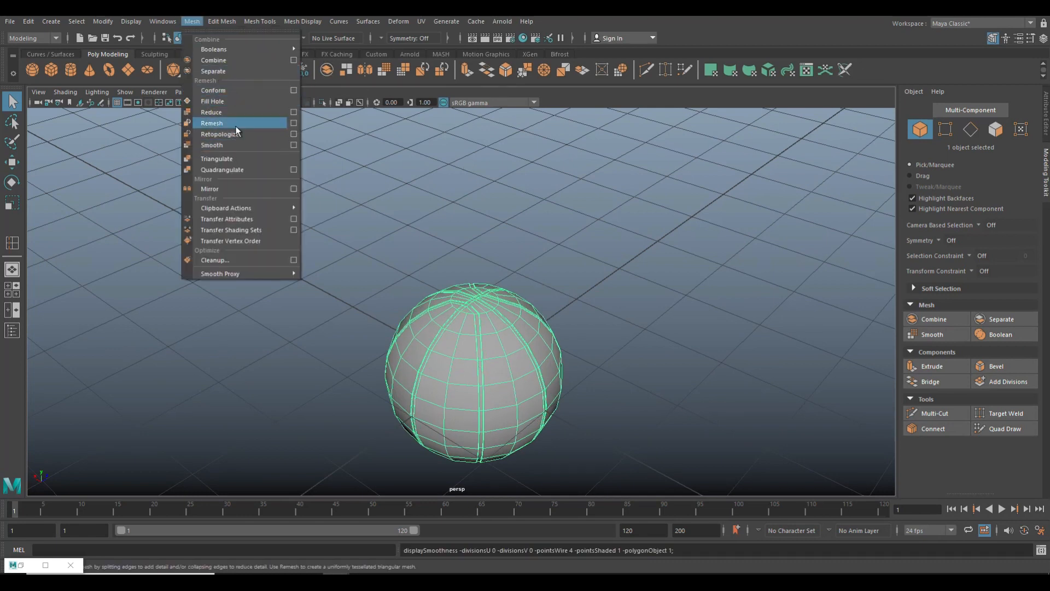
pyautogui.click(211, 144)
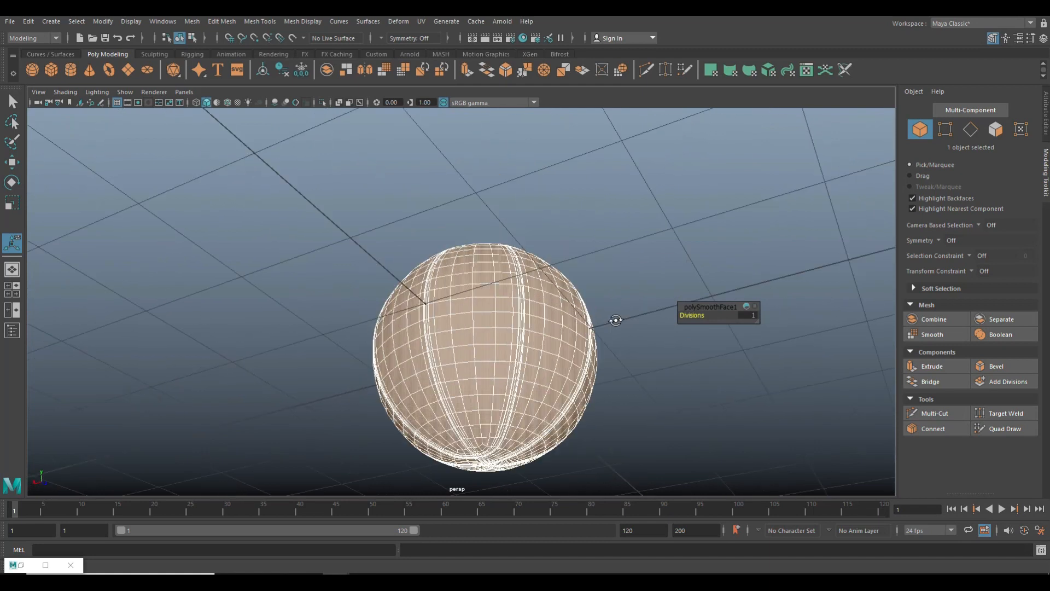
pyautogui.click(28, 20)
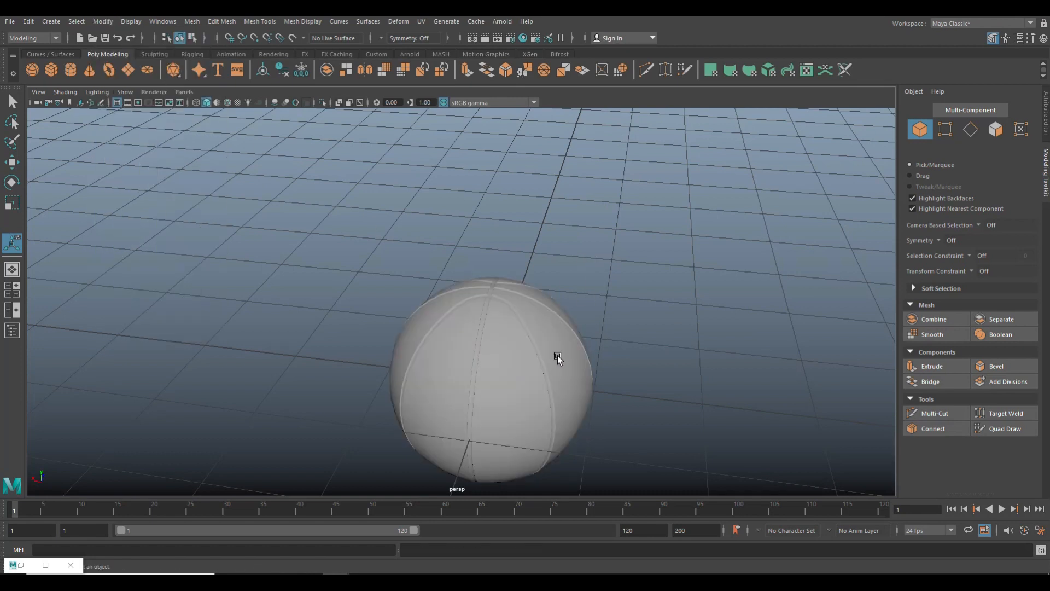
pyautogui.click(557, 355)
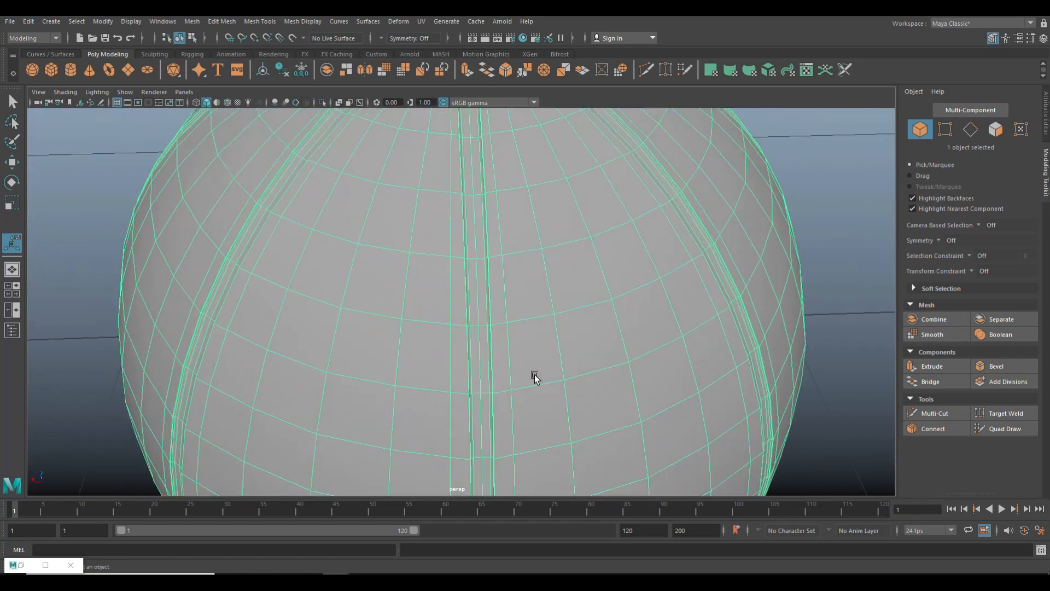
pyautogui.click(489, 355)
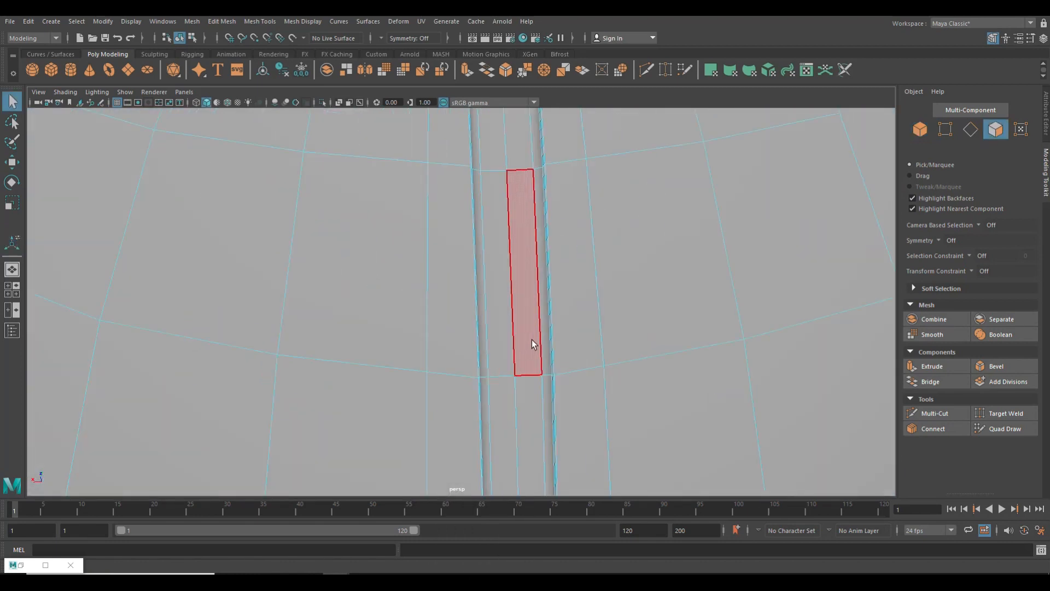
# - Select the first seam groove's face loop, then add another groove and the crossing groove
pyautogui.click(497, 204)
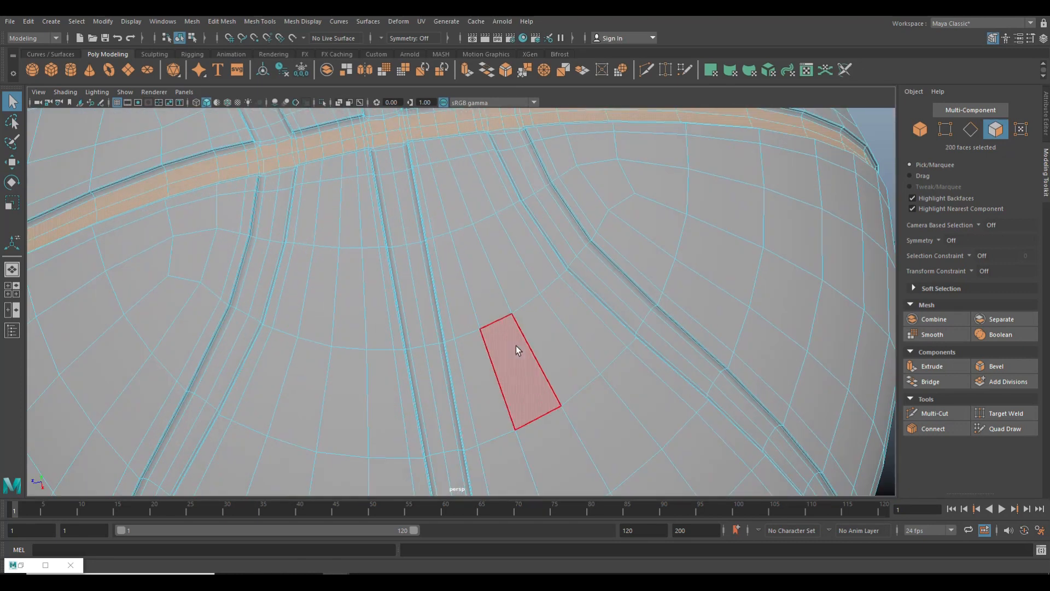
pyautogui.click(385, 164)
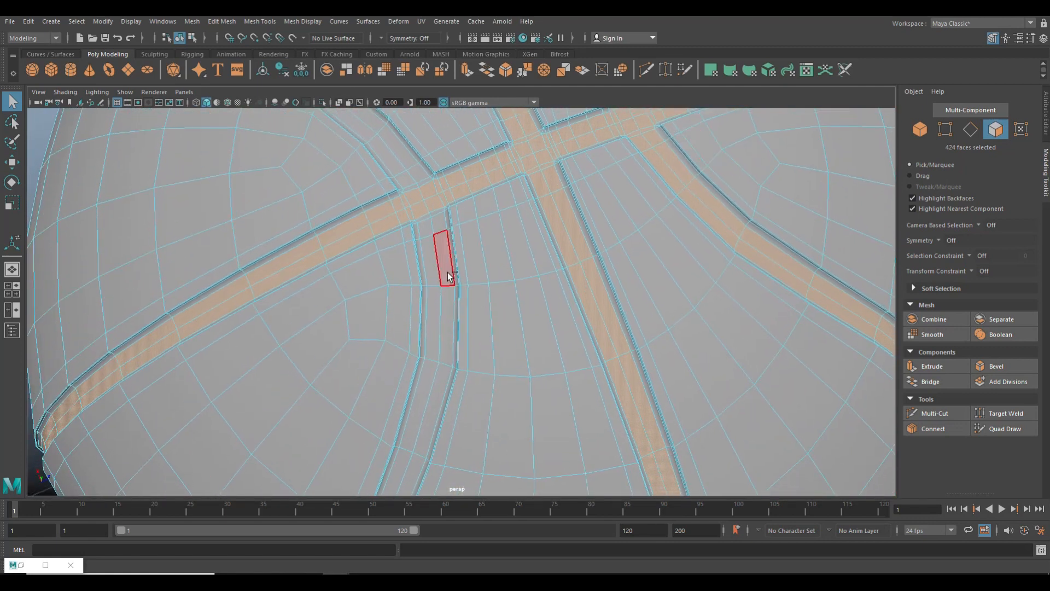
pyautogui.click(433, 301)
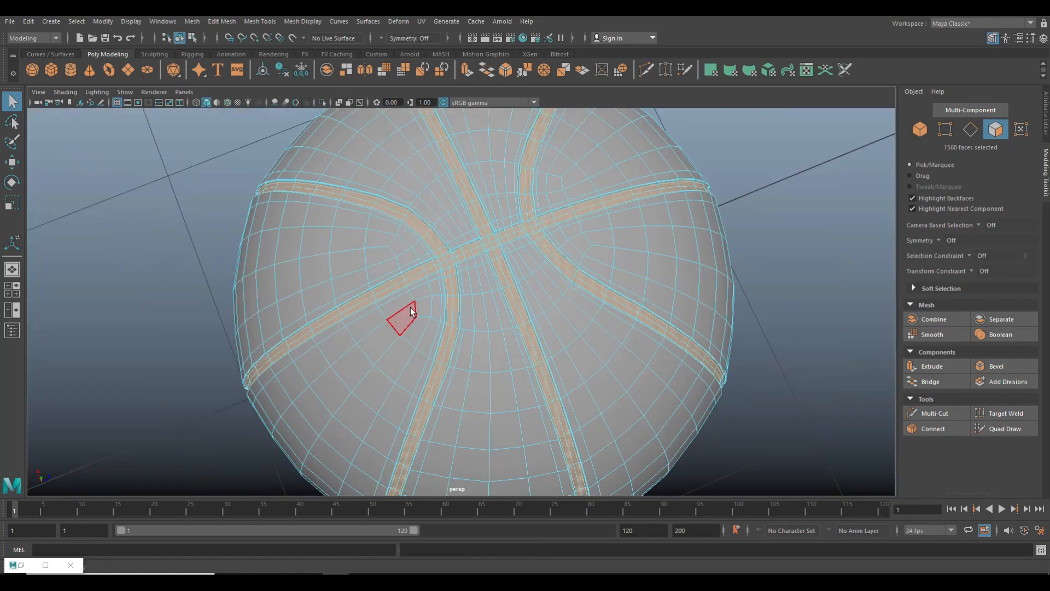
# - Assign a new Lambert material to the selected faces and set its colour to bright green
pyautogui.rightClick(468, 259)
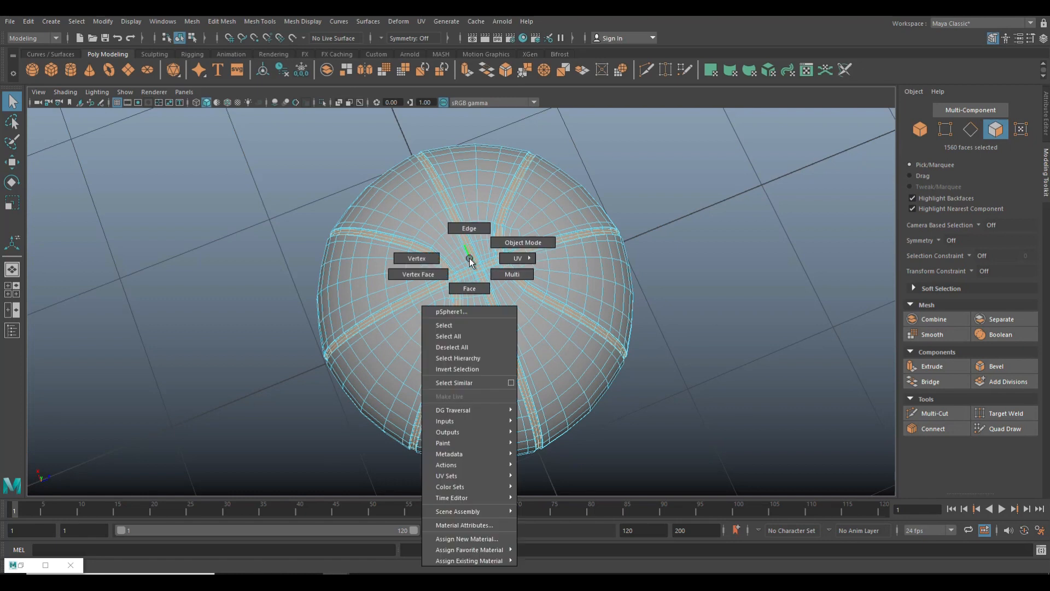
pyautogui.moveTo(469, 538)
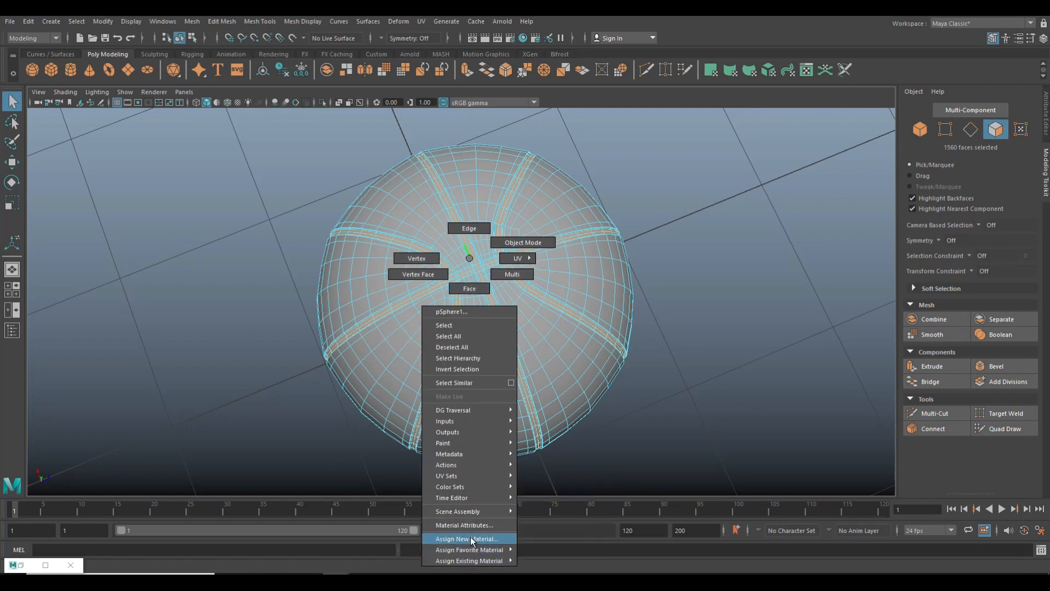
pyautogui.click(467, 538)
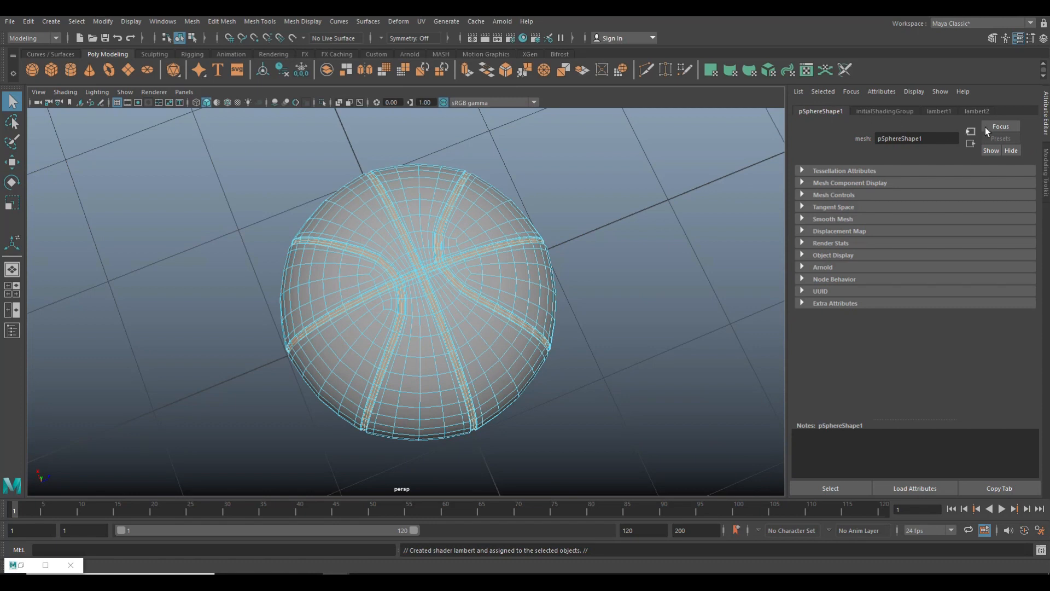
pyautogui.click(937, 110)
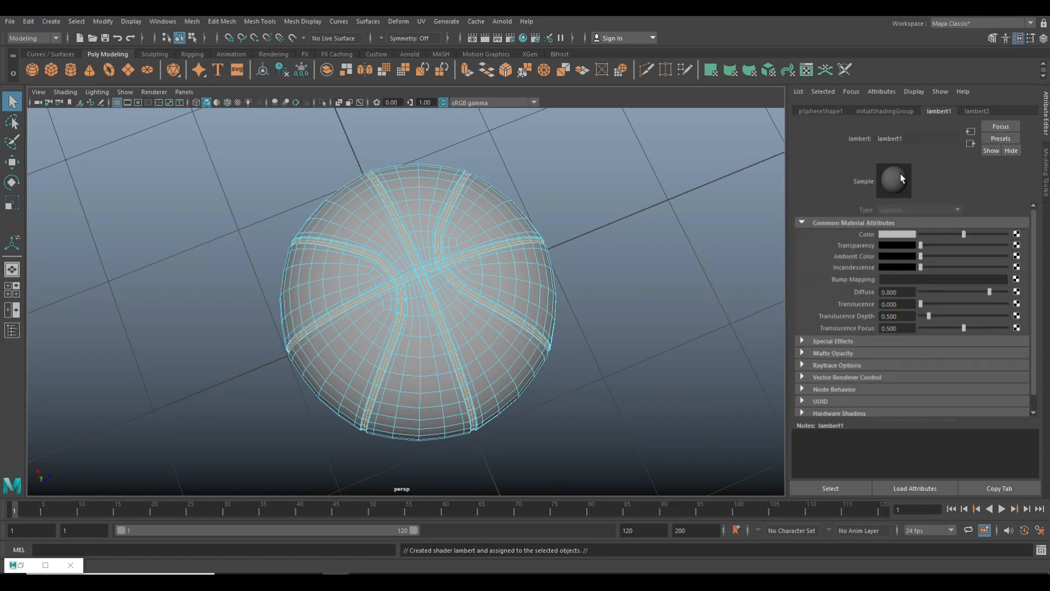
pyautogui.click(895, 234)
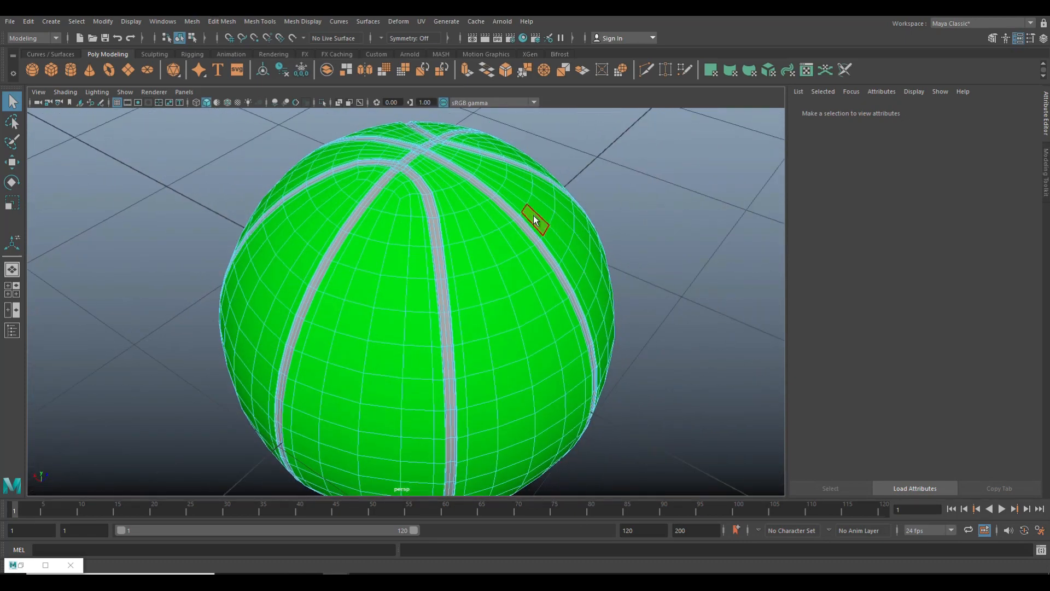
pyautogui.click(534, 221)
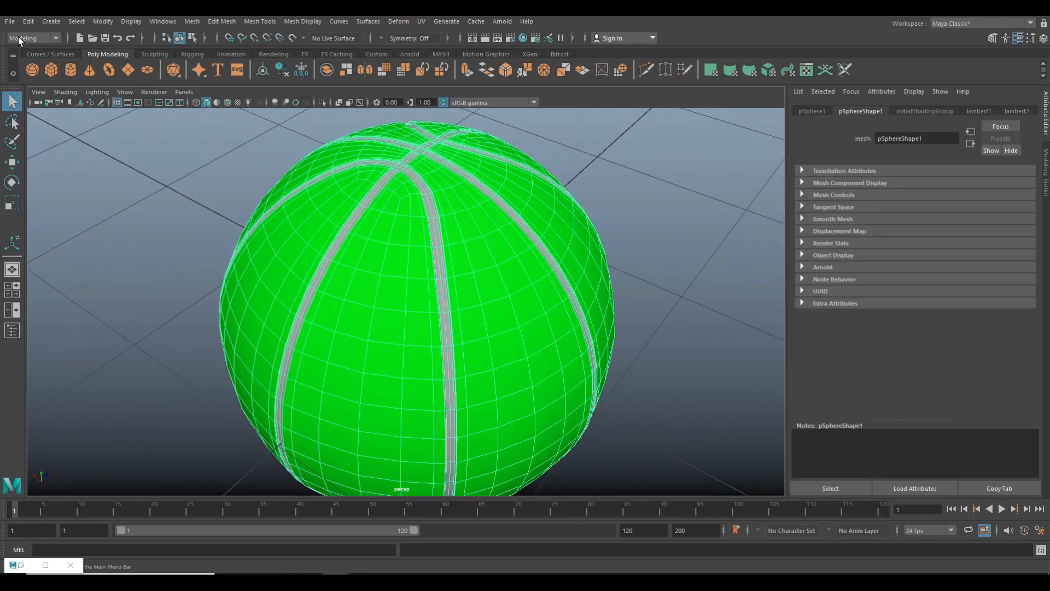
# - Export the selected ball to the Desktop as an FBX file named BallFBX
pyautogui.click(10, 20)
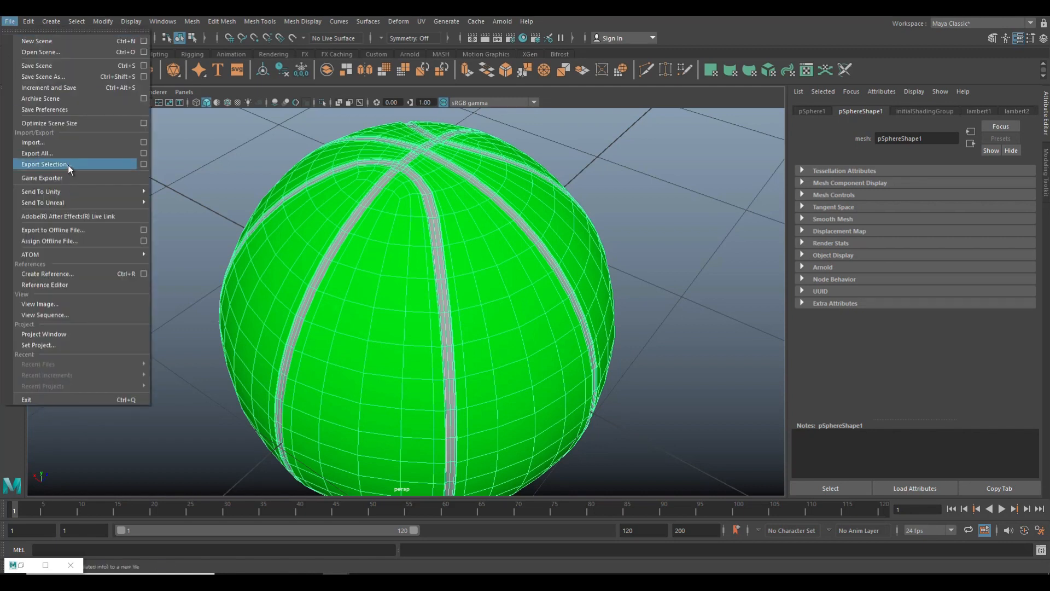
pyautogui.click(45, 164)
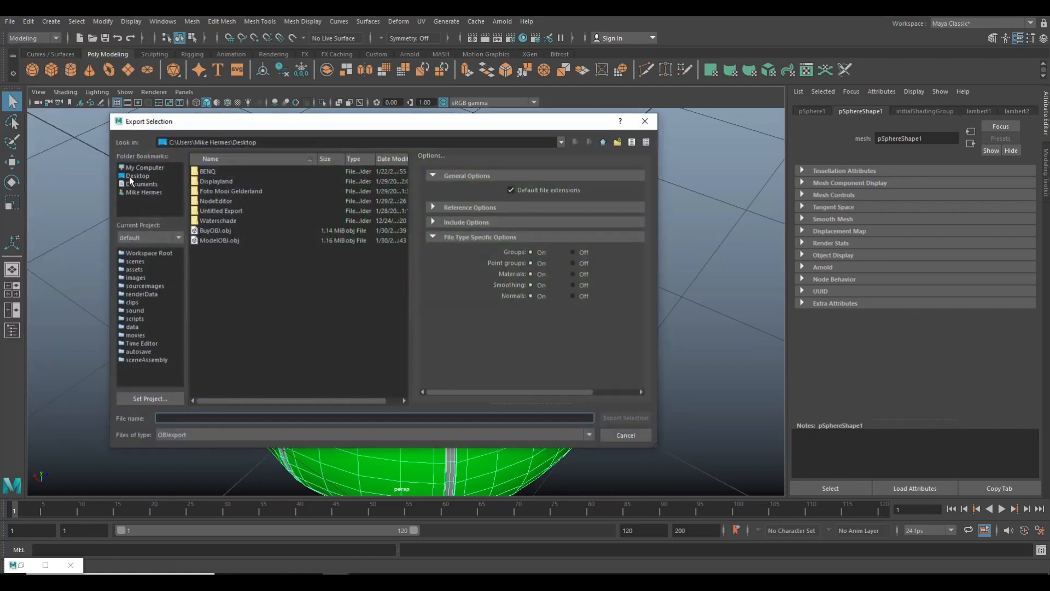
pyautogui.click(137, 175)
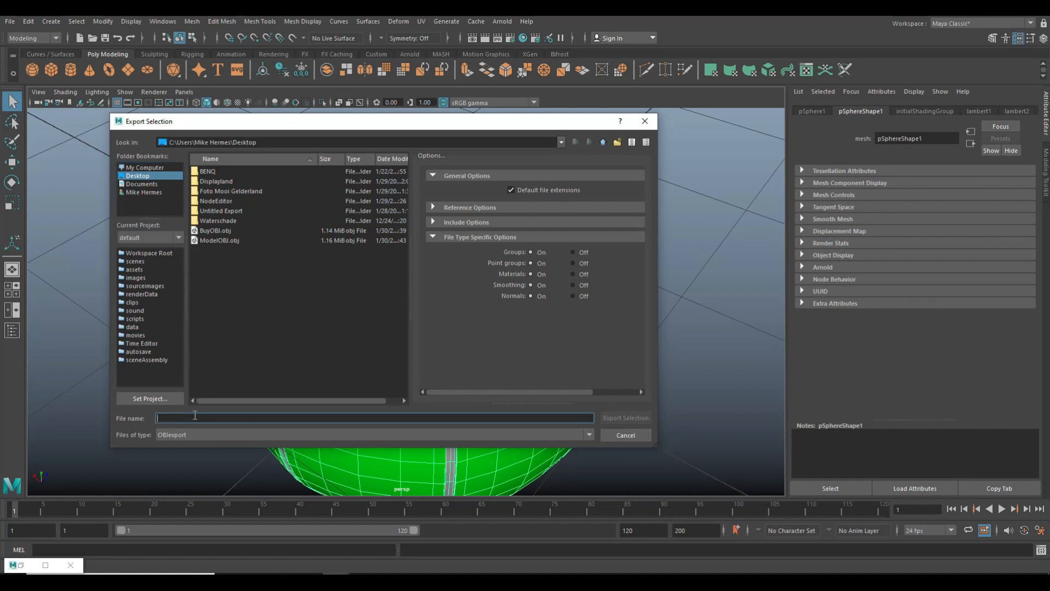
pyautogui.write('BallFBX')
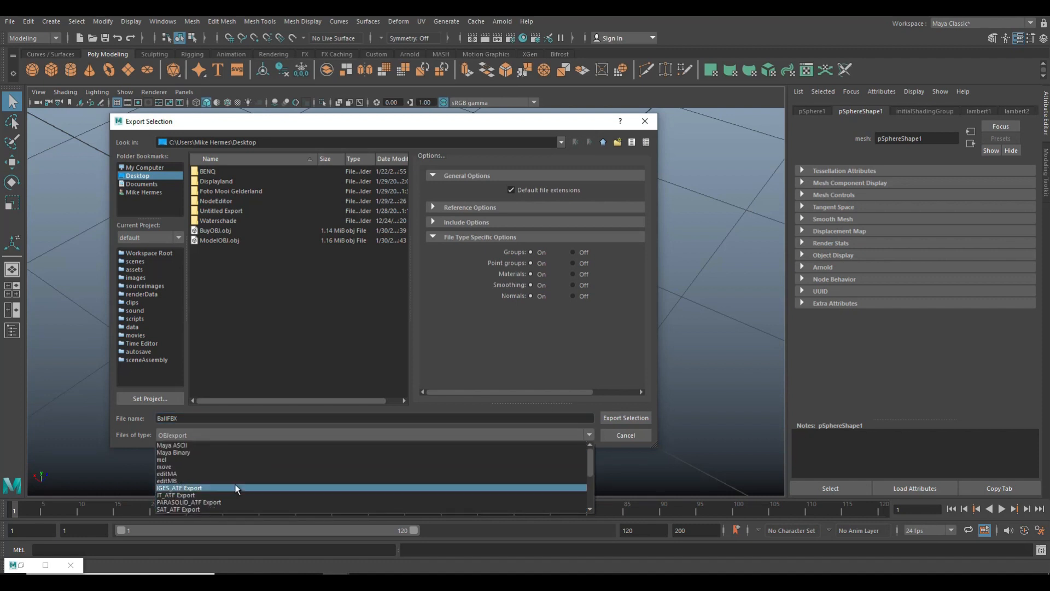
pyautogui.scroll(-3)
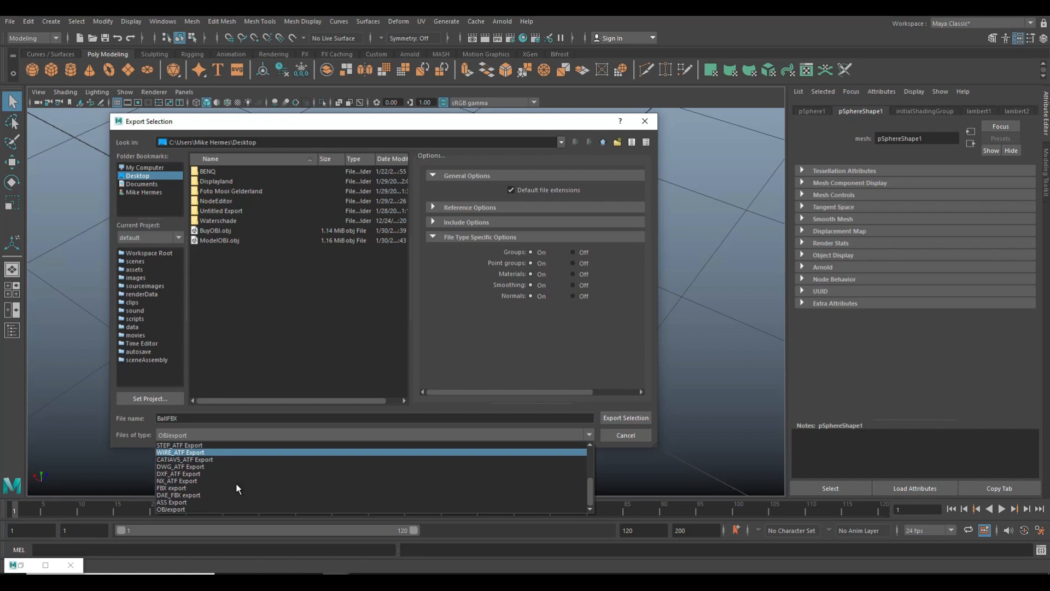
pyautogui.click(170, 487)
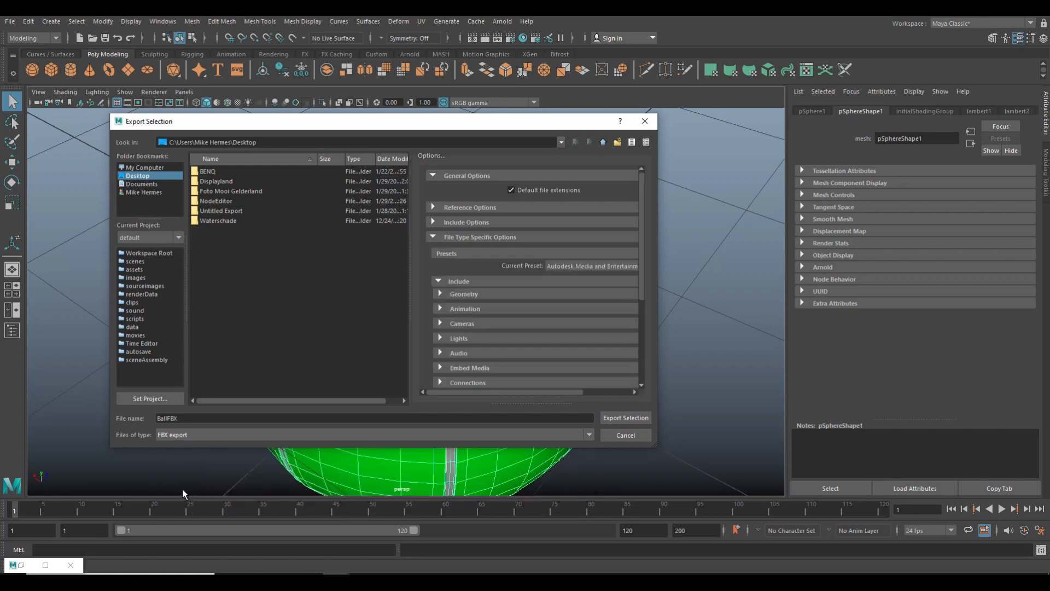
pyautogui.moveTo(481, 415)
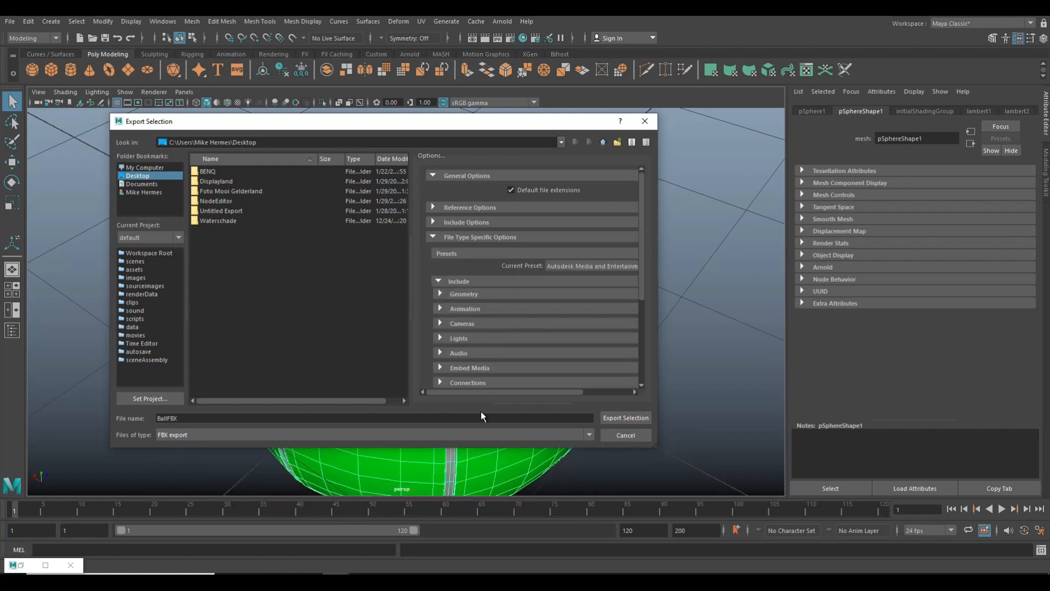
pyautogui.click(624, 417)
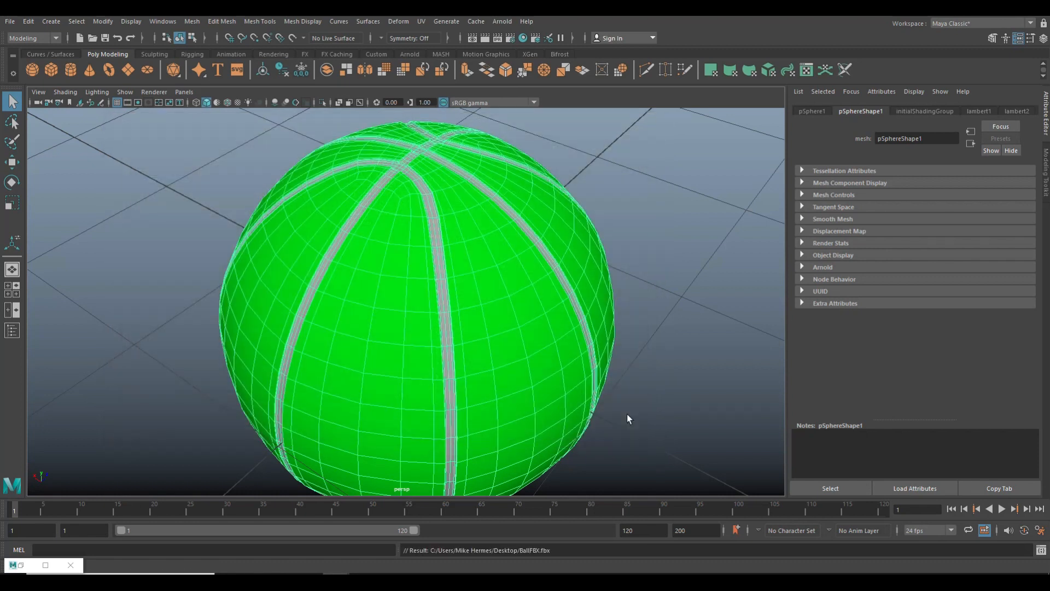
pyautogui.moveTo(612, 375)
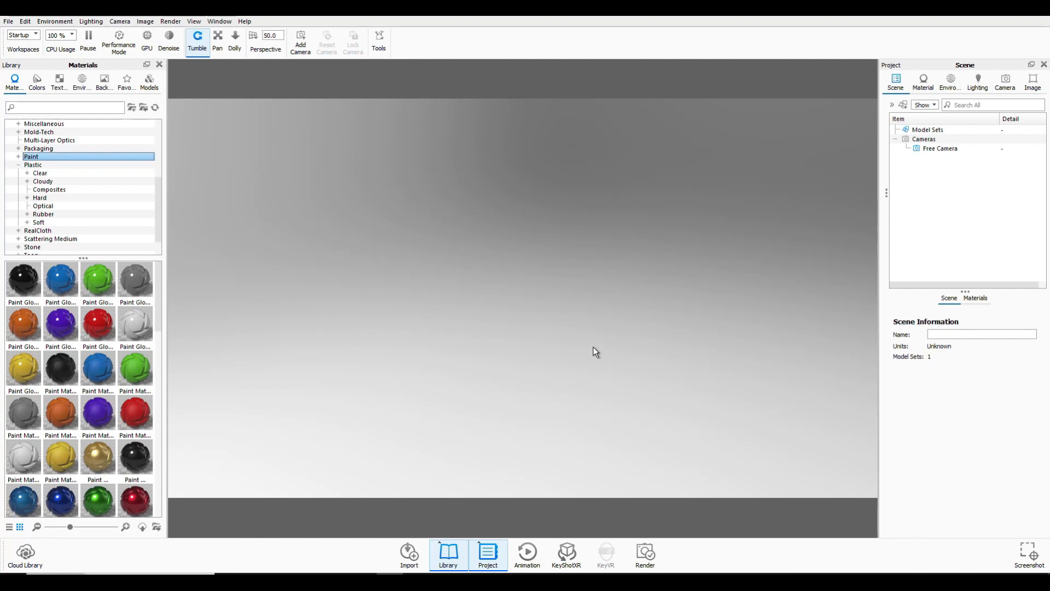
pyautogui.moveTo(611, 346)
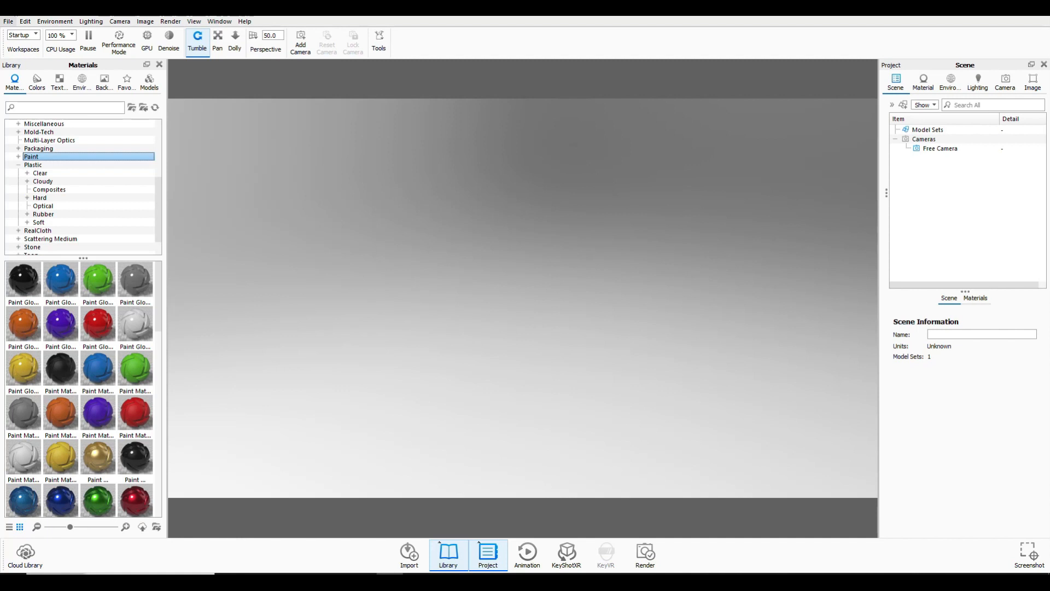
# - Import the BallFBX model from the Desktop into the KeyShot scene
pyautogui.click(408, 555)
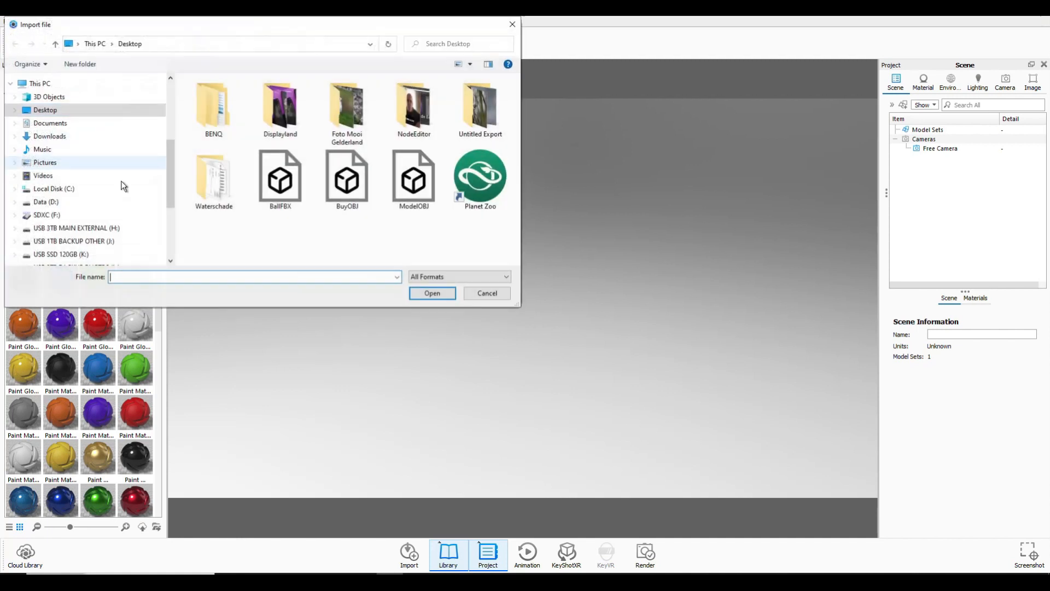
pyautogui.click(280, 177)
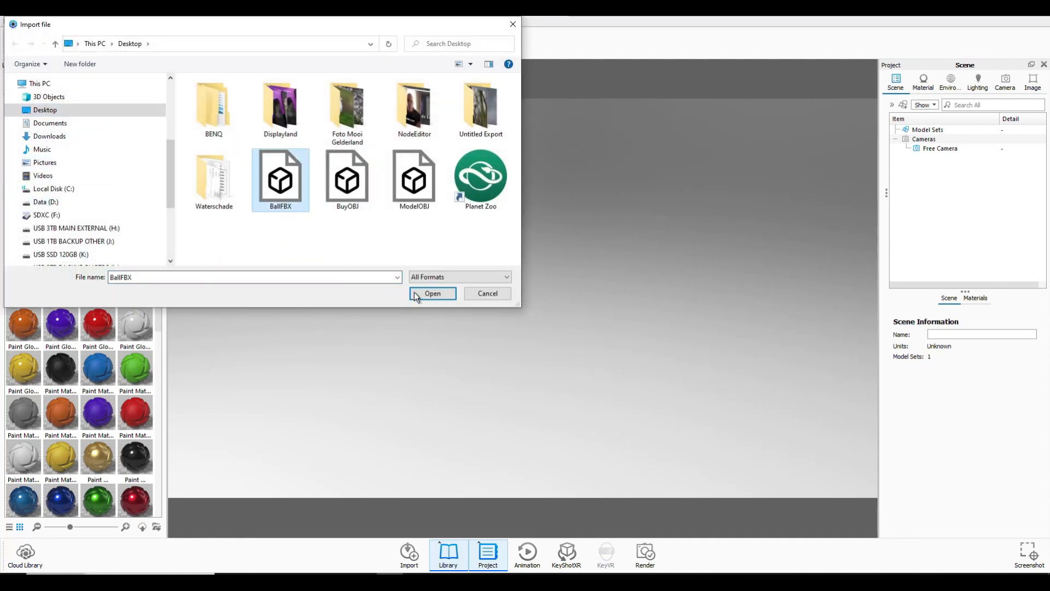
pyautogui.click(432, 293)
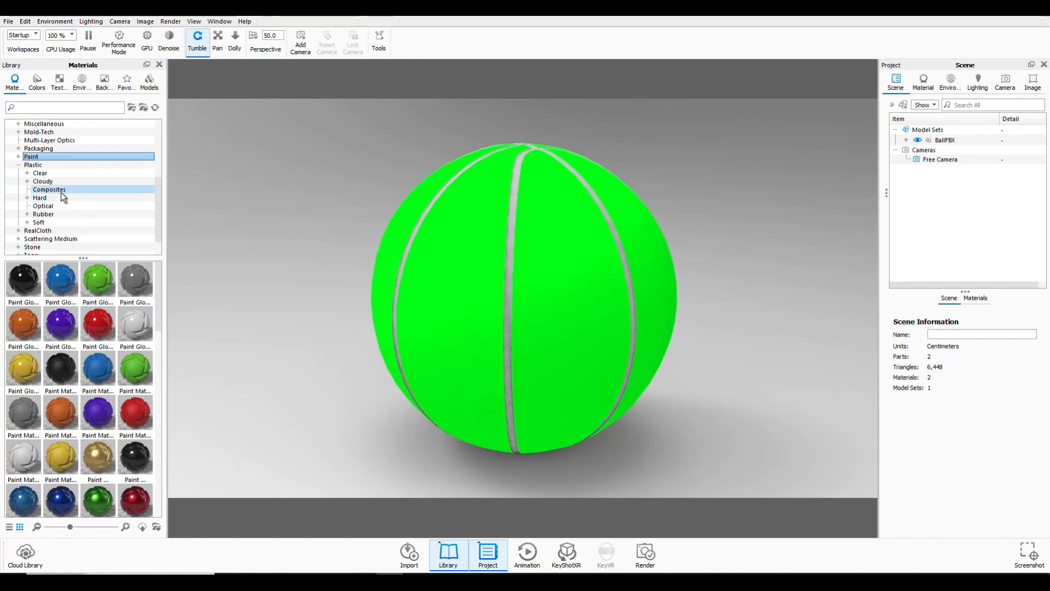
# - Browse from Plastic Composites to Cloth and Leather and apply brown leather to the ball
pyautogui.click(49, 189)
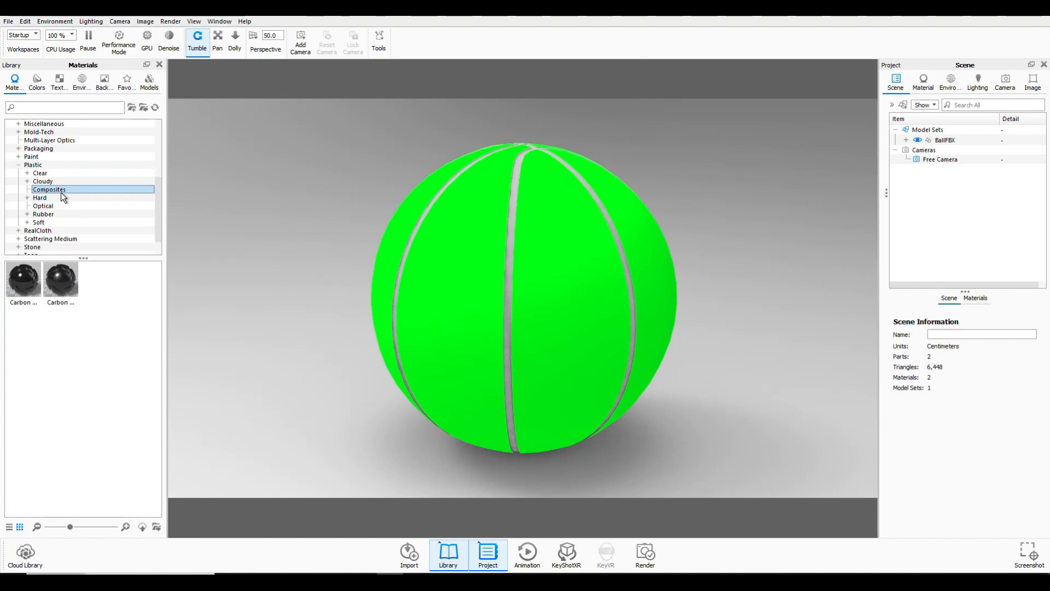
pyautogui.moveTo(60, 215)
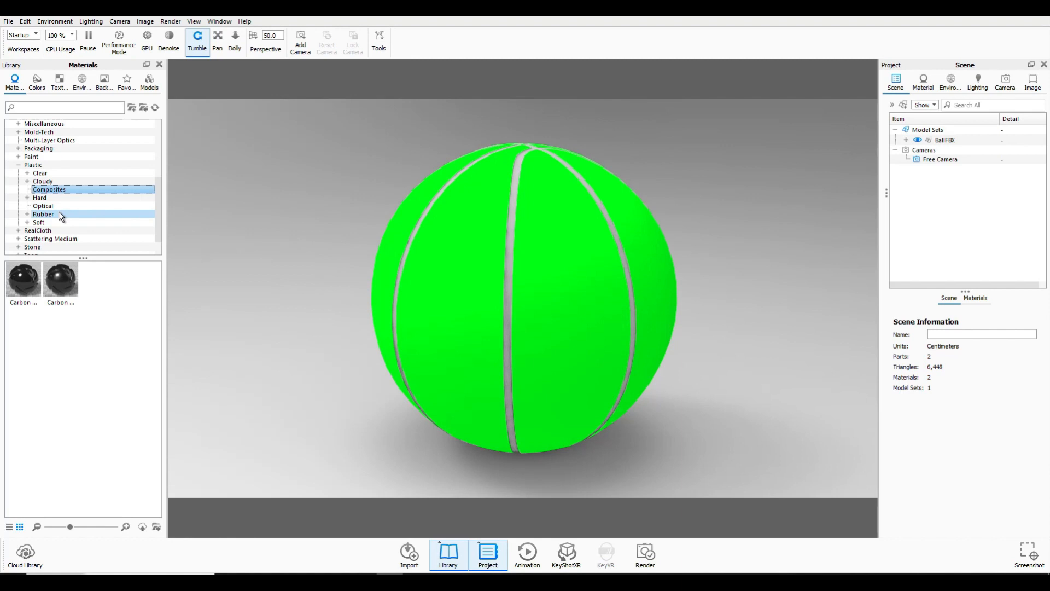
pyautogui.scroll(3)
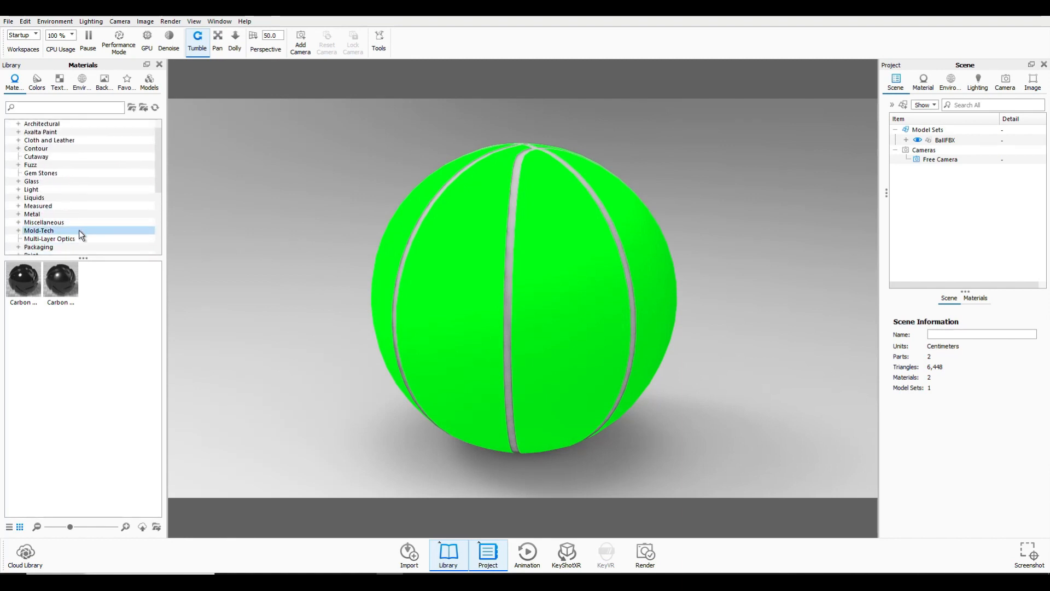
pyautogui.click(49, 156)
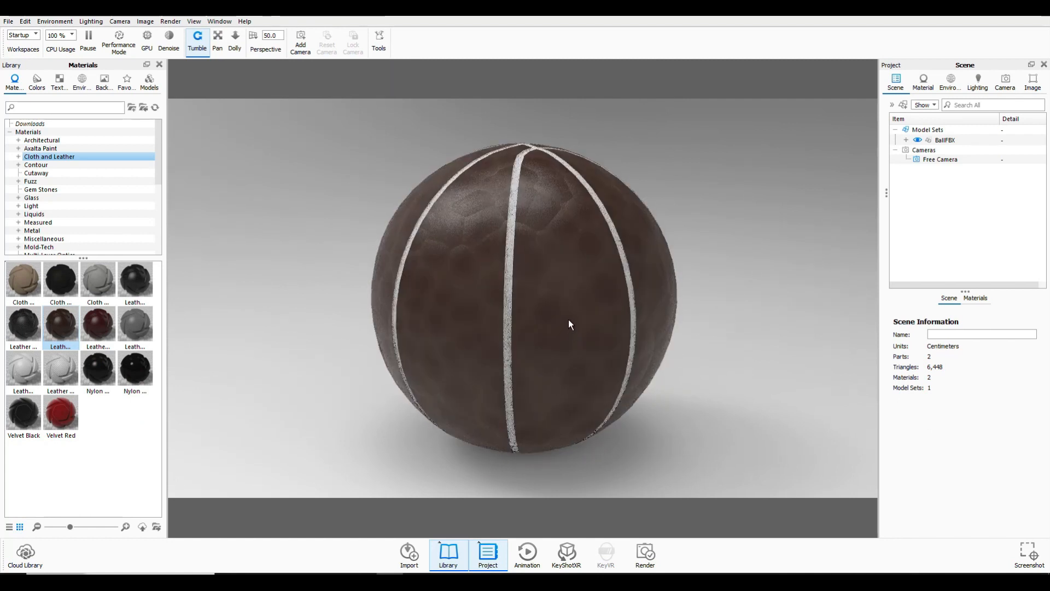
# - Set the Leather Brown material's leather texture Scale to 5.5 cm
pyautogui.click(922, 83)
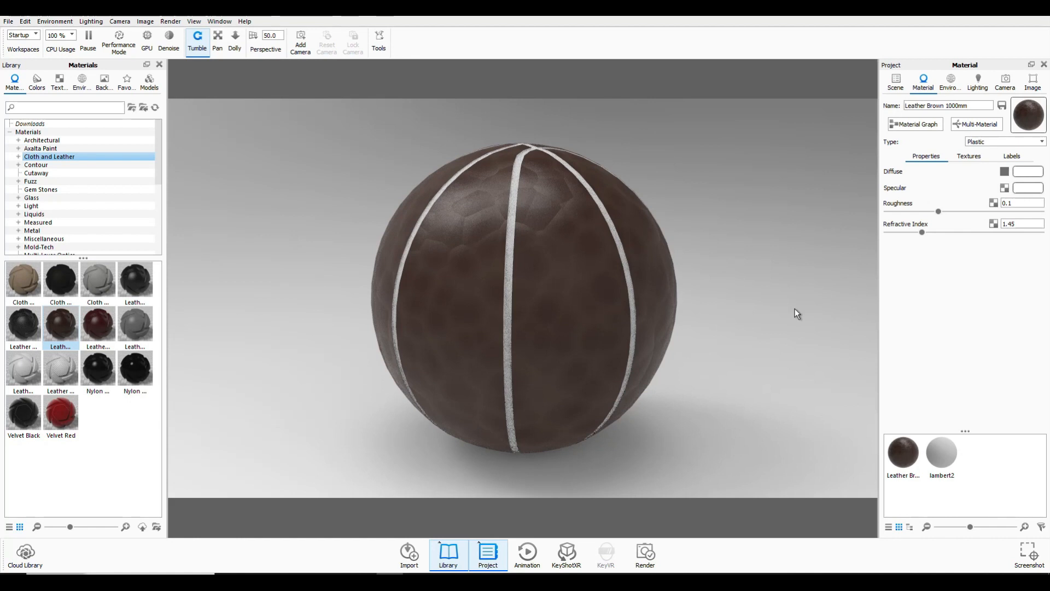
pyautogui.click(968, 156)
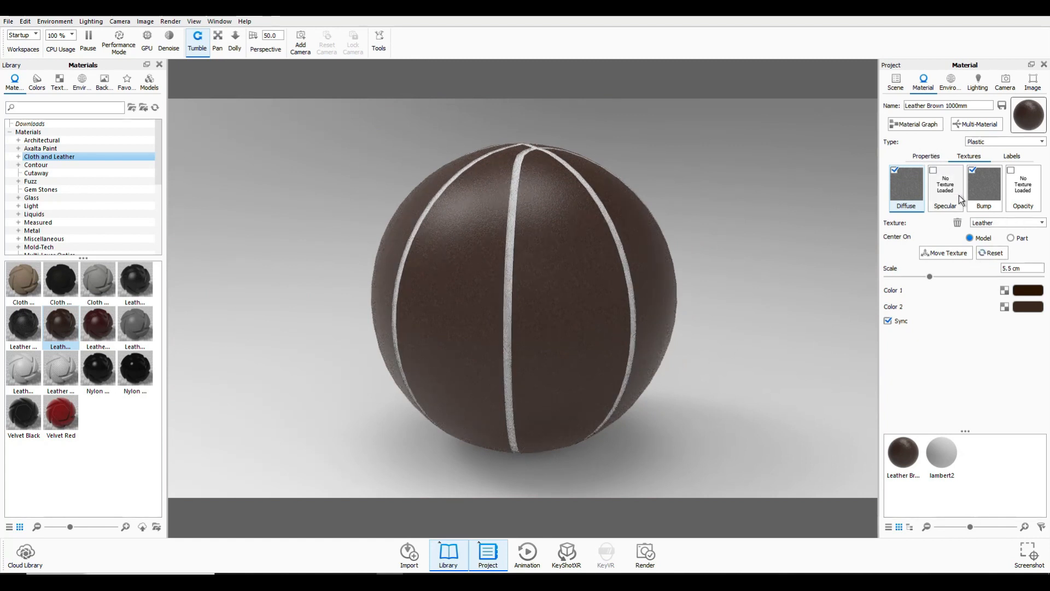
# - Set the leather material's Roughness to 0.3 and Refractive Index to 1.564
pyautogui.click(925, 156)
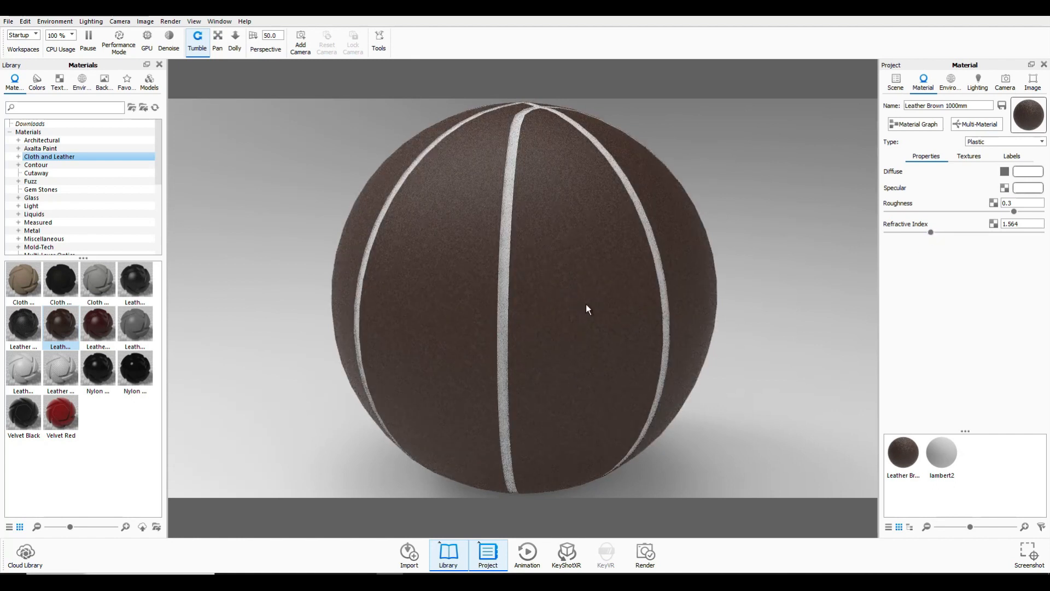
pyautogui.moveTo(953, 185)
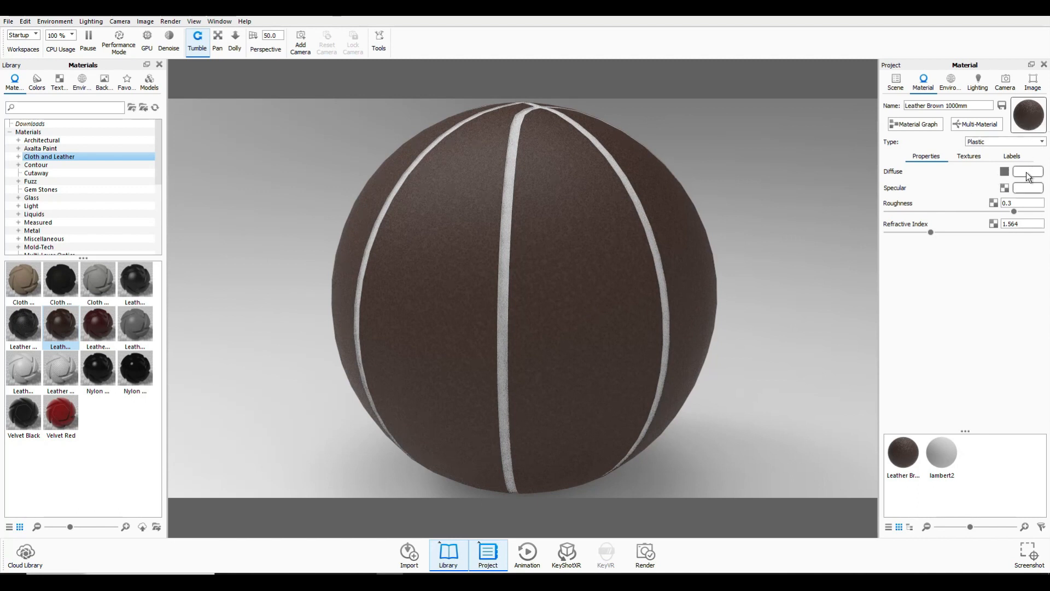
pyautogui.click(969, 156)
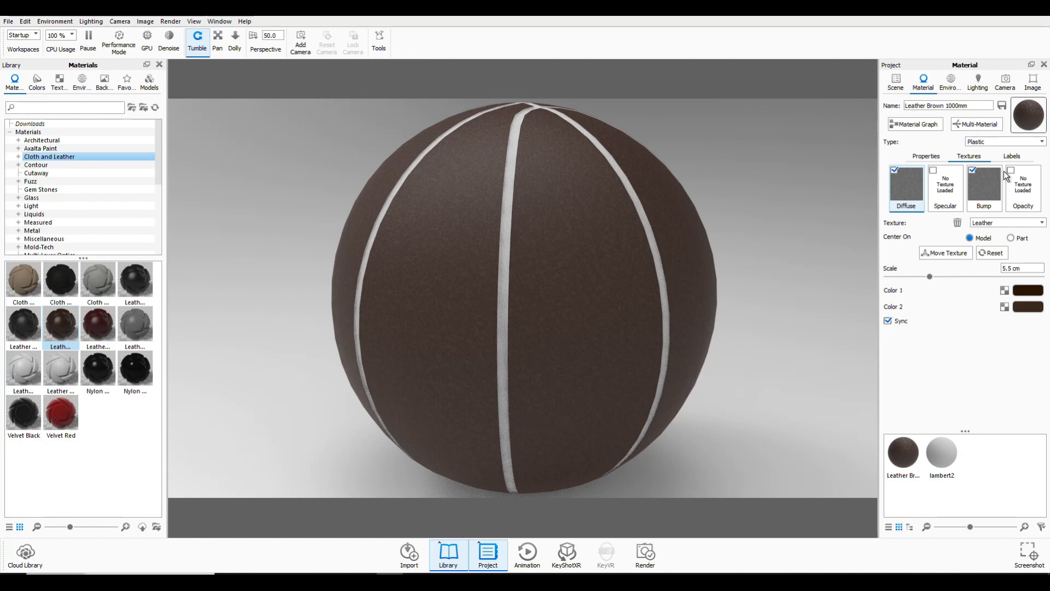
# - Set leather texture Color 1 to orange #DF6916 and Color 2 to brown #985D28
pyautogui.click(1026, 289)
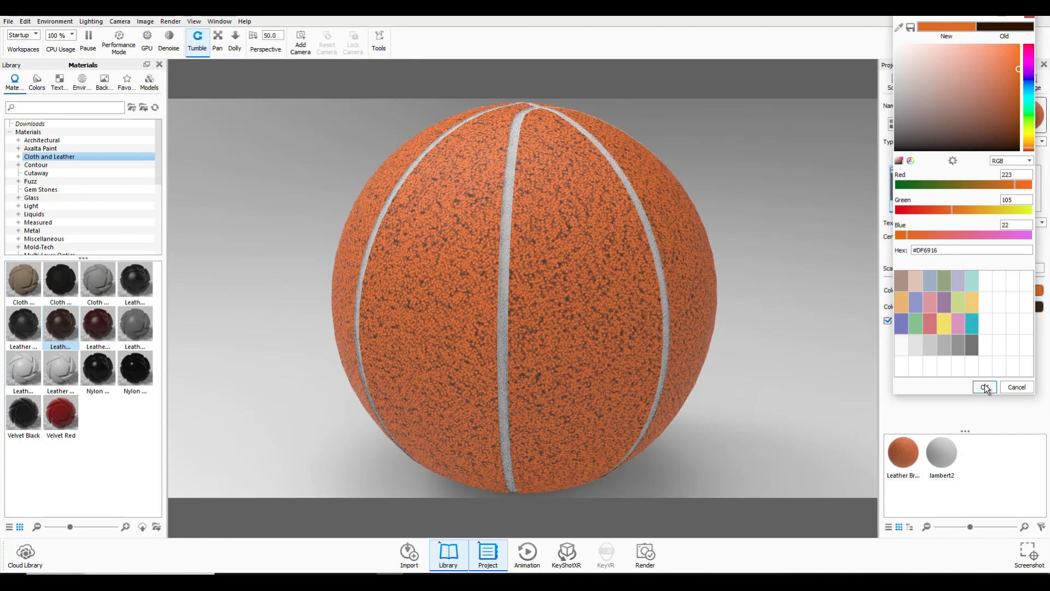
pyautogui.click(984, 387)
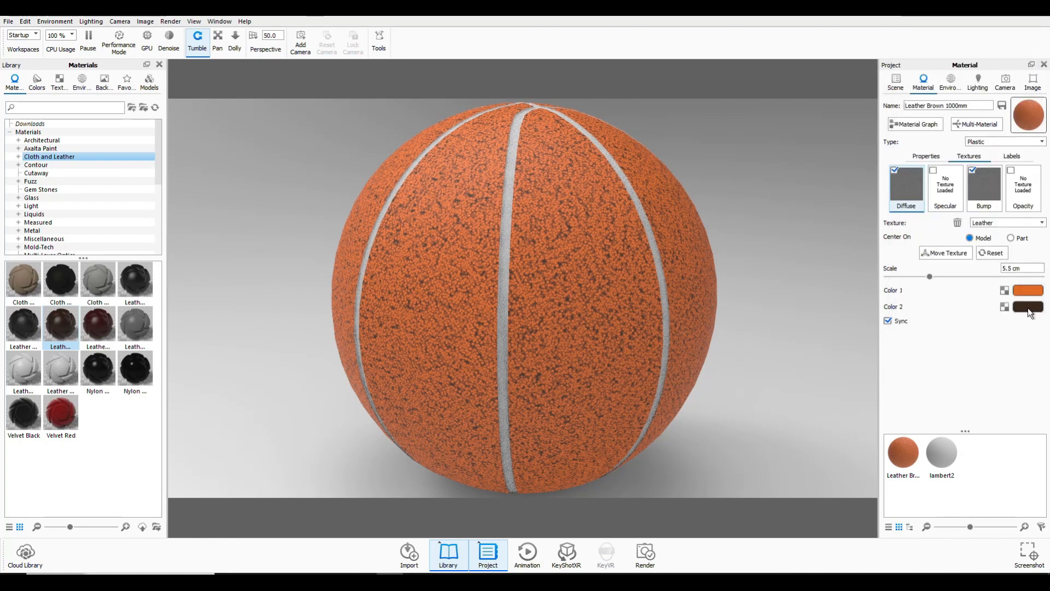
pyautogui.click(1027, 307)
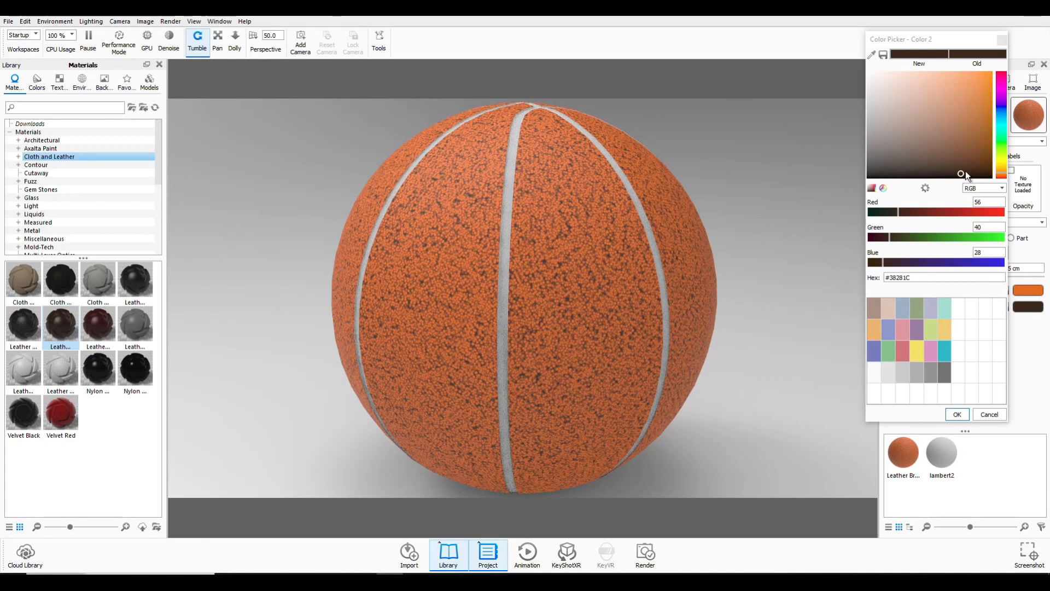
pyautogui.click(975, 128)
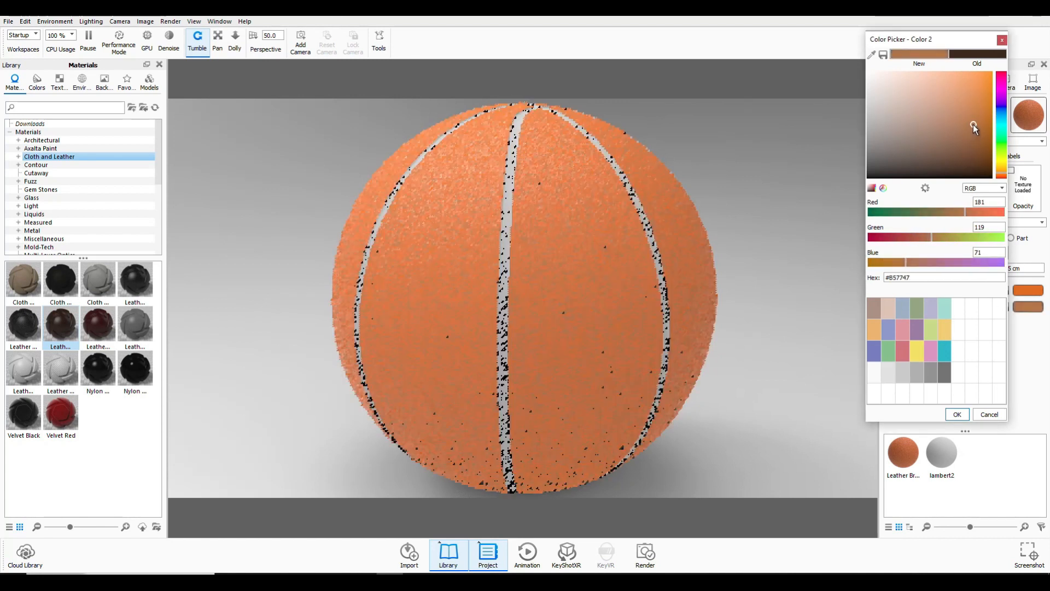
pyautogui.click(973, 135)
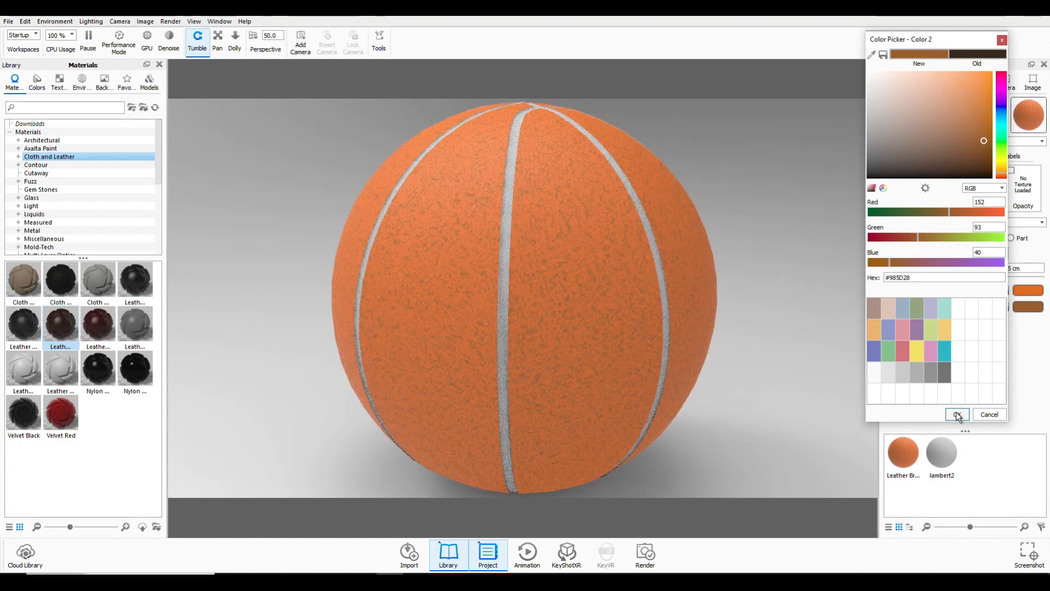
pyautogui.click(956, 414)
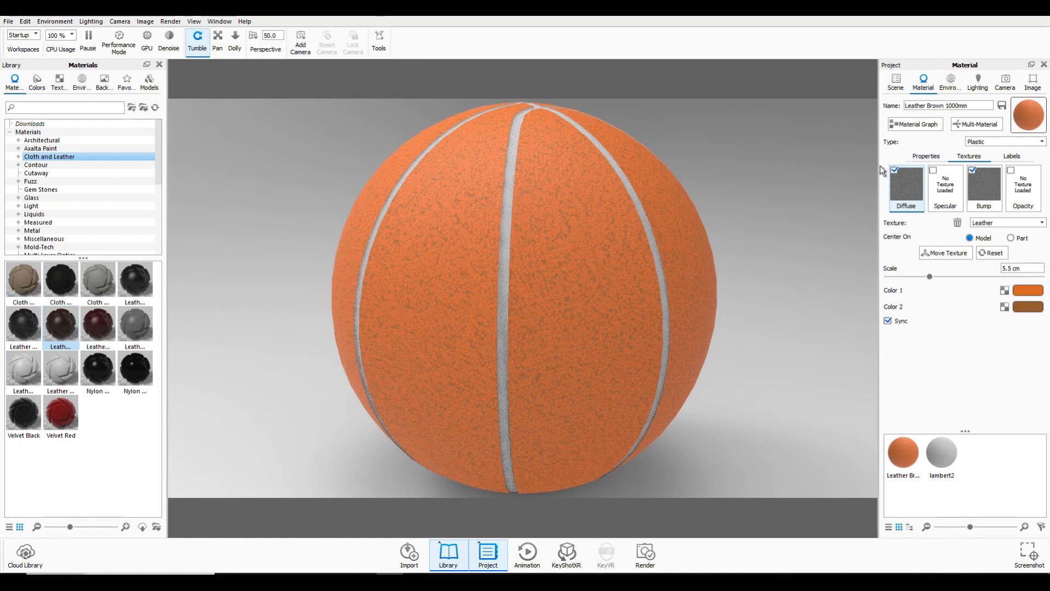
pyautogui.moveTo(69, 188)
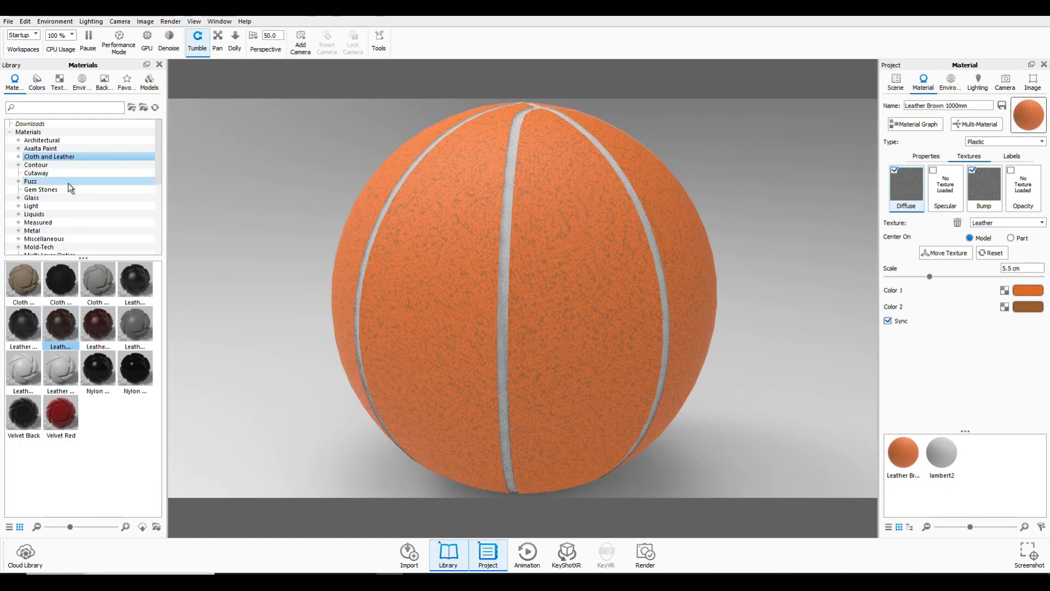
# - Apply the black Tire rubber material from Plastic > Rubber to the seams
pyautogui.scroll(-3)
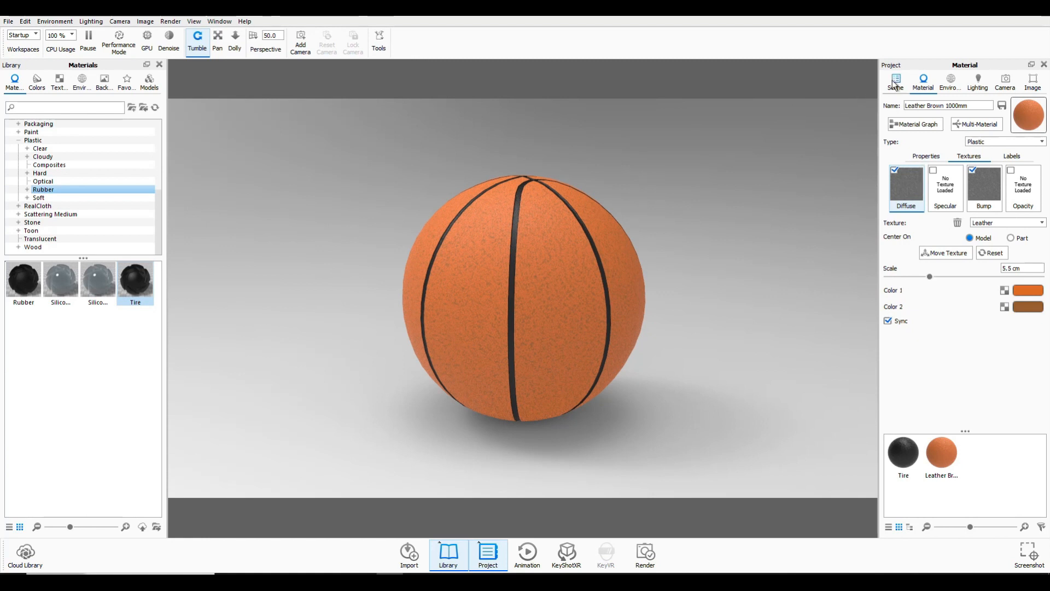
pyautogui.click(894, 81)
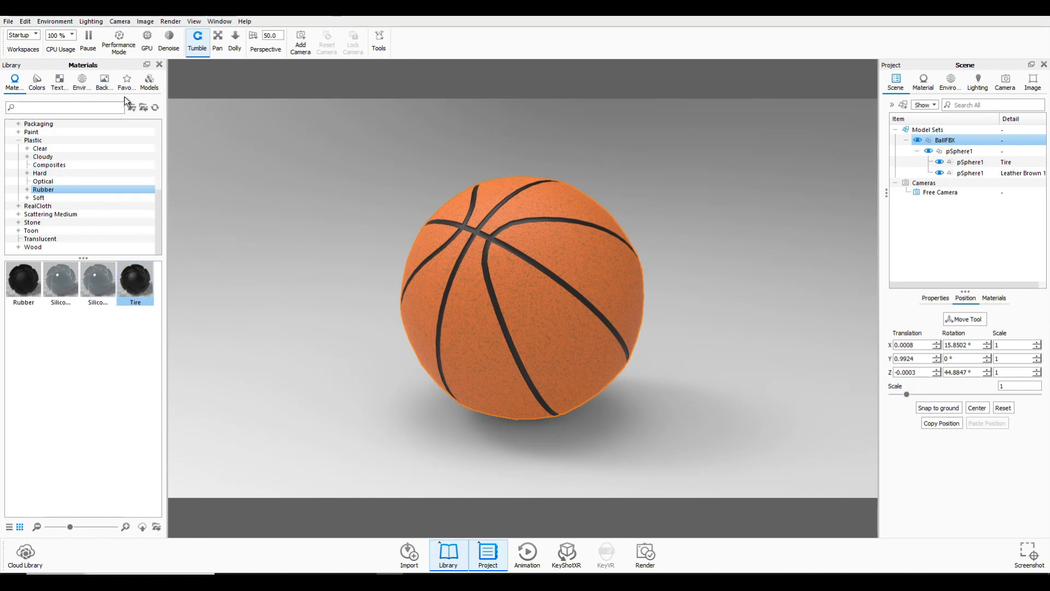
# - Rotate the BallFBX model to Rotation X 15.85 and Z -44.88
pyautogui.click(104, 80)
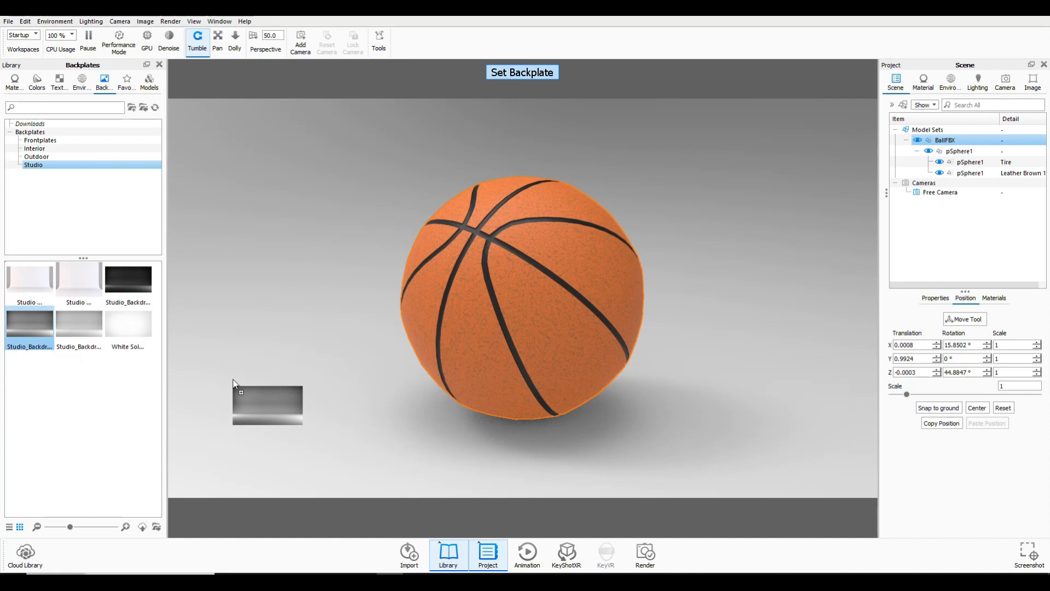
# - Apply a grey studio backplate, then replace it with the plain white one
pyautogui.doubleClick(128, 323)
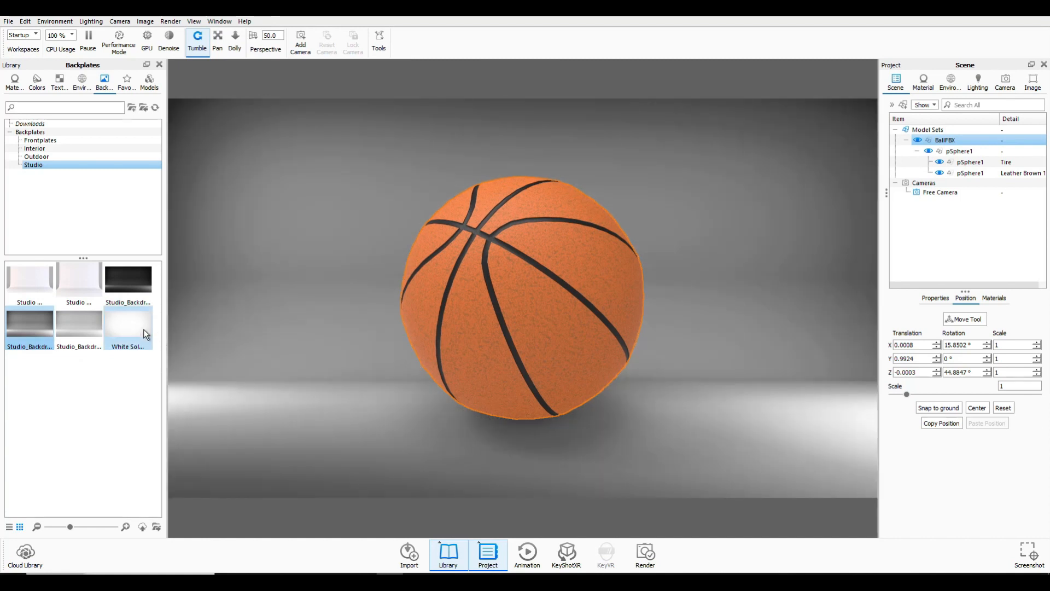
pyautogui.doubleClick(127, 323)
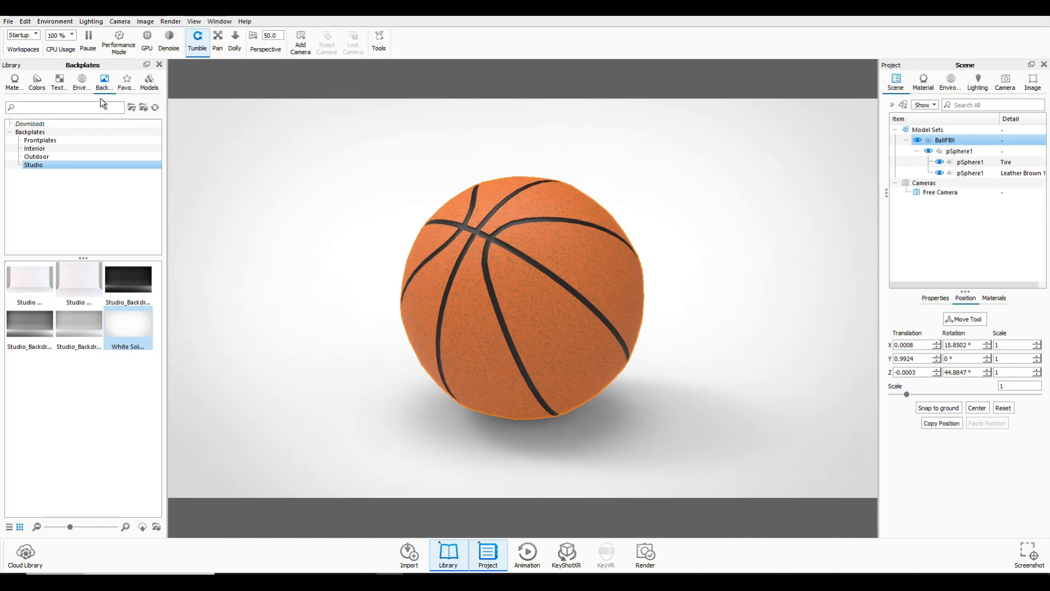
pyautogui.click(81, 81)
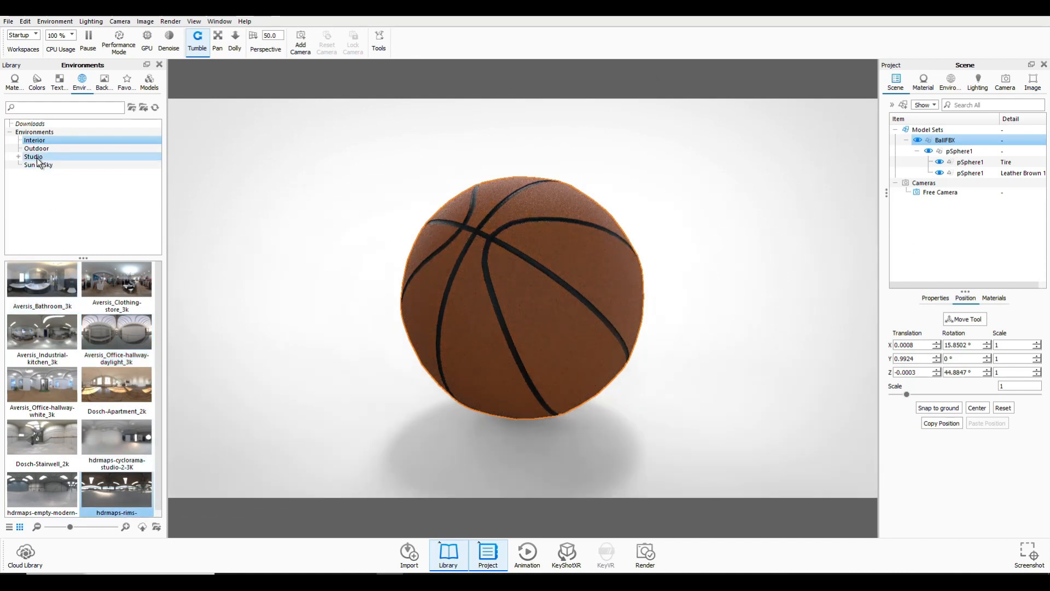
# - Try studio HDRIs and light the scene with the Overhead Panel 4K environment
pyautogui.click(33, 156)
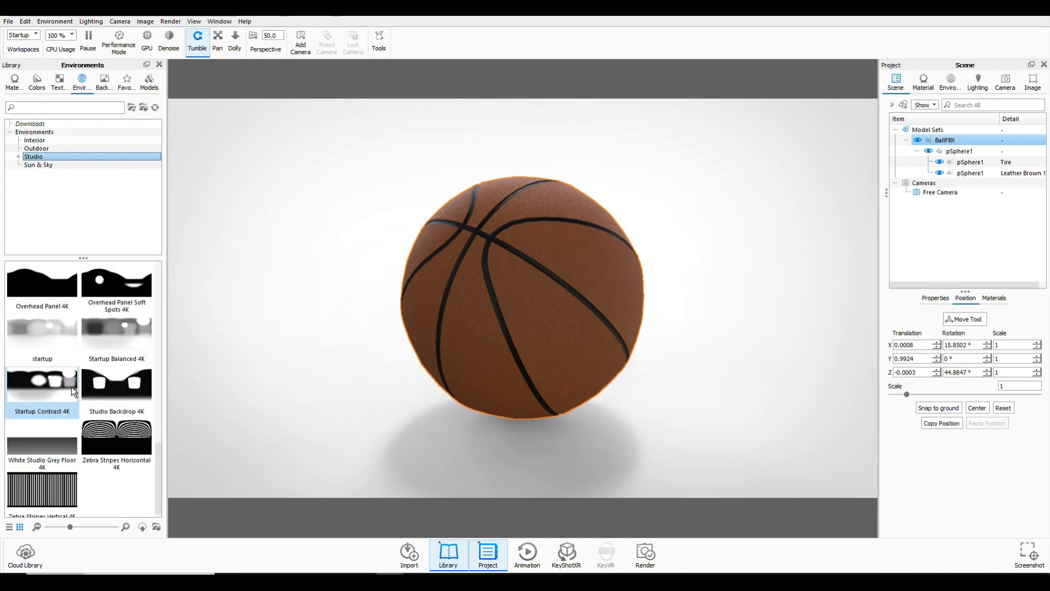
pyautogui.doubleClick(116, 435)
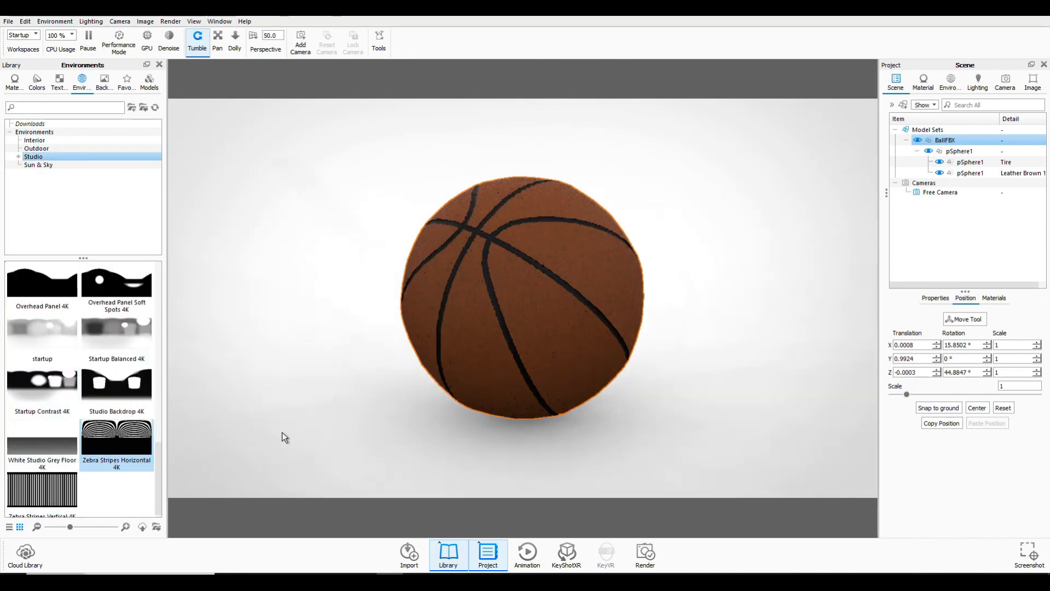
pyautogui.click(41, 282)
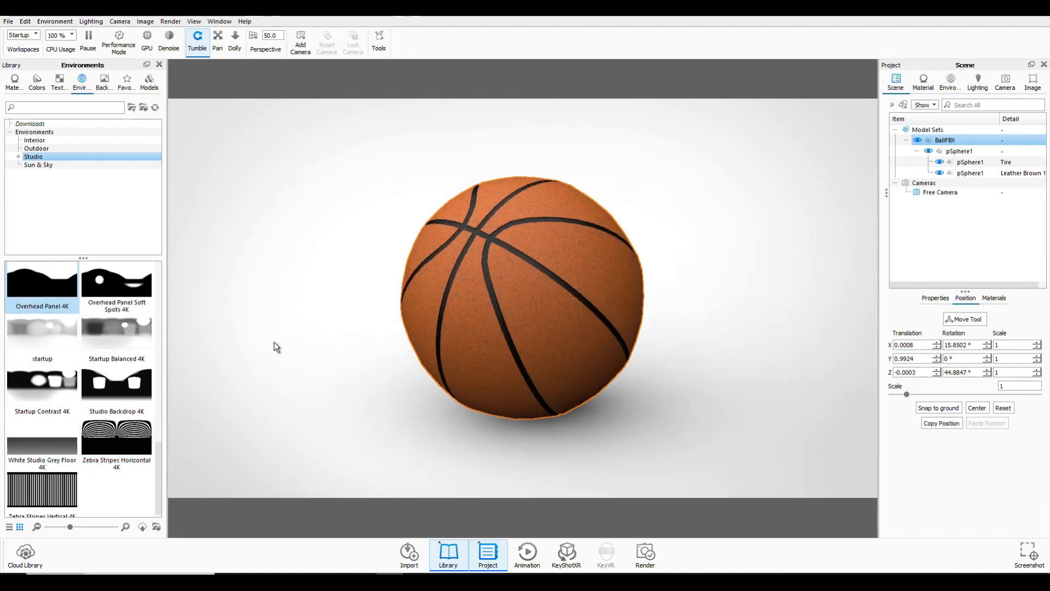
pyautogui.moveTo(678, 372)
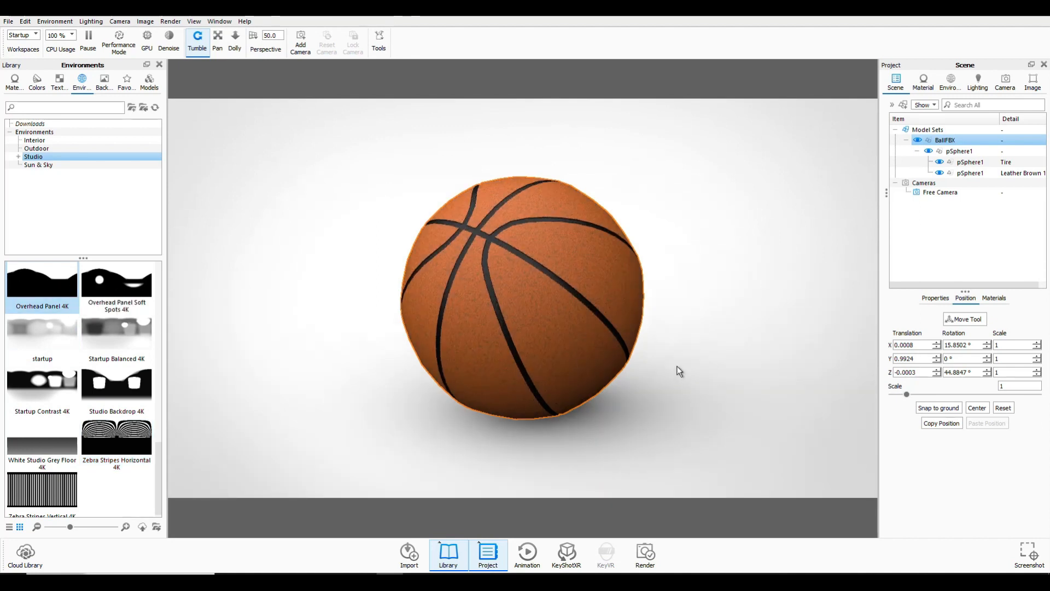
pyautogui.click(970, 173)
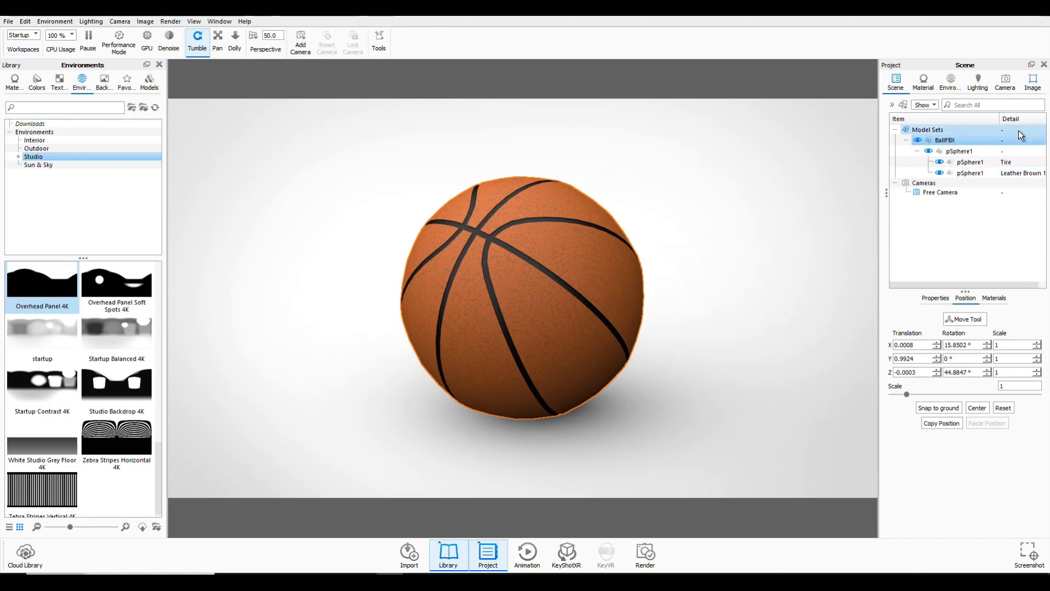
pyautogui.click(1032, 82)
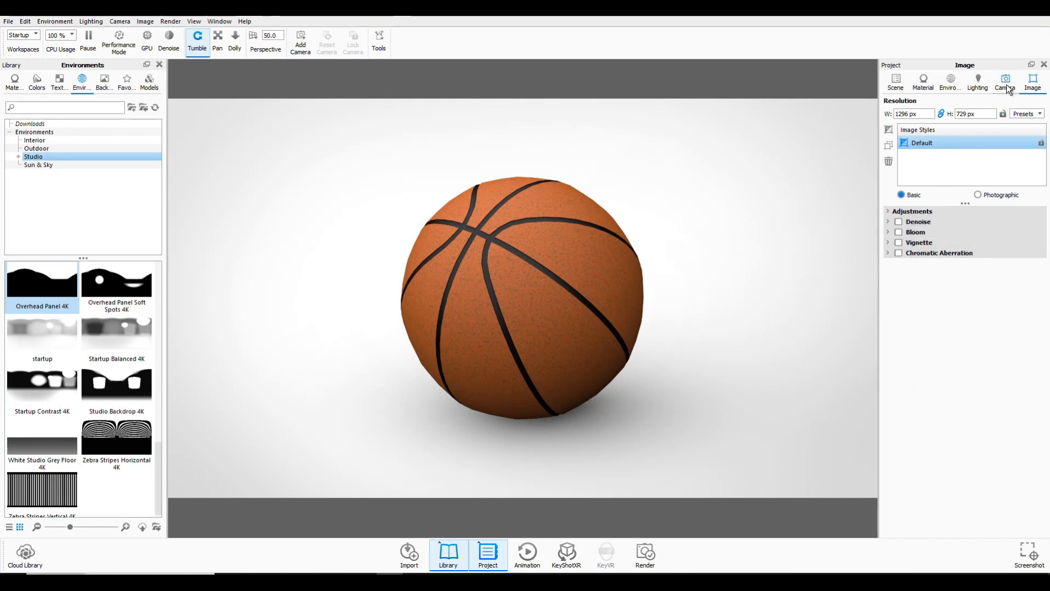
# - Apply the Product lighting preset with higher shadow quality, 36 ray bounces, caustics and Interior Mode
pyautogui.click(1004, 82)
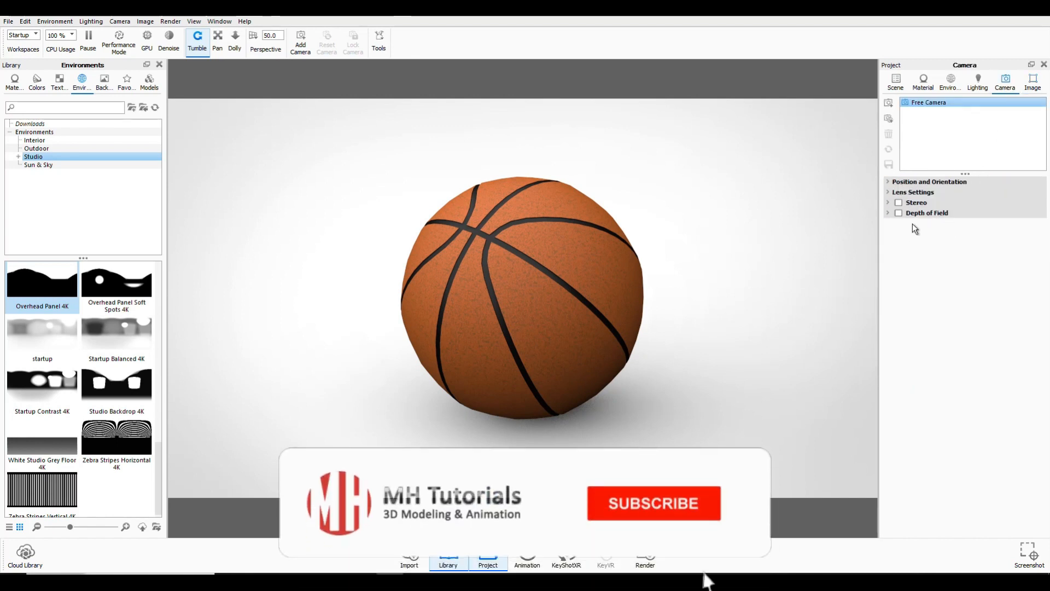
pyautogui.click(977, 83)
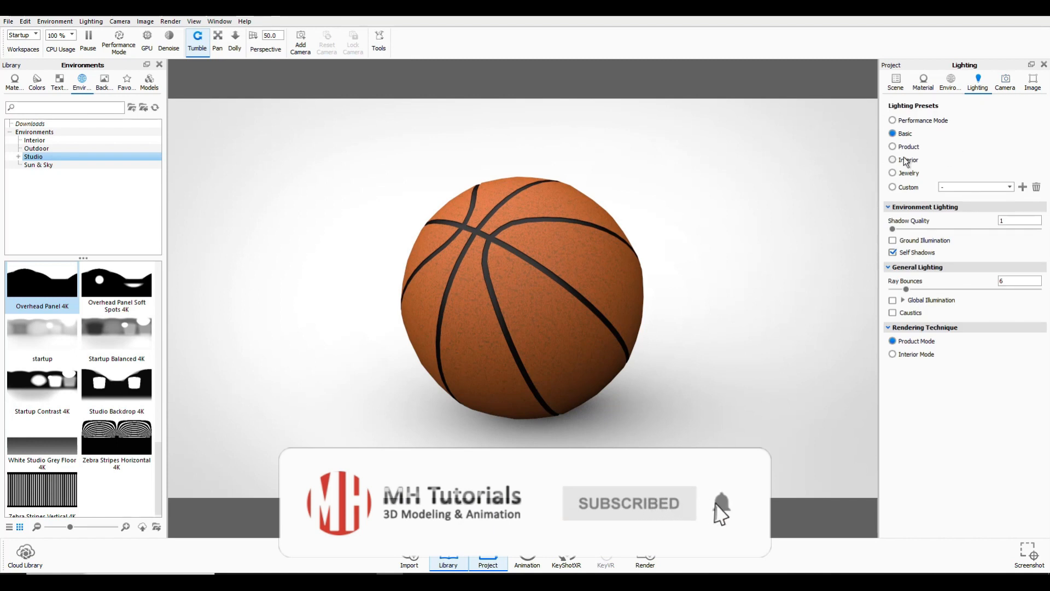
pyautogui.click(892, 146)
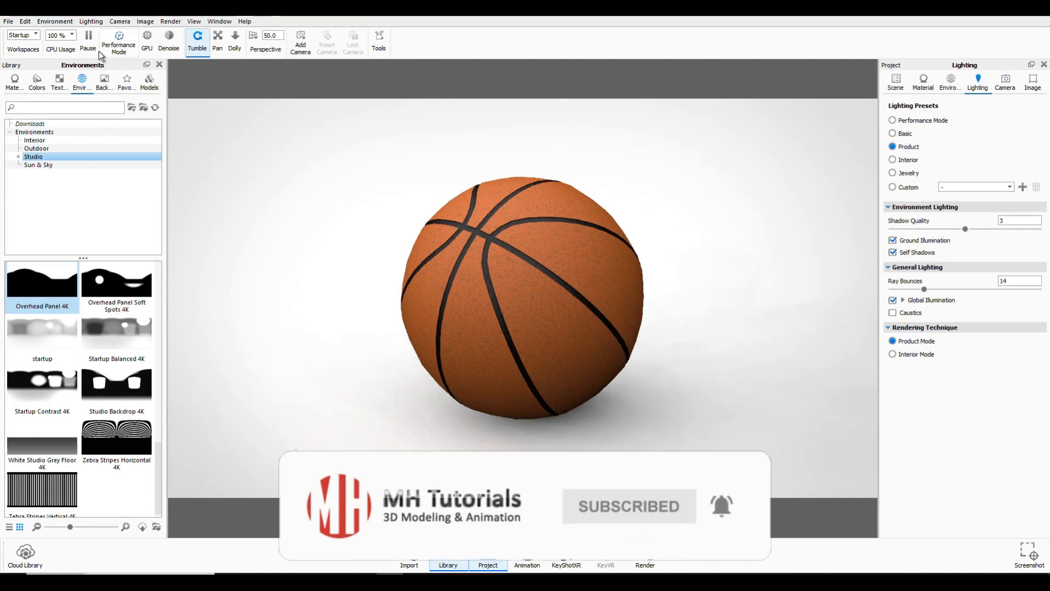
pyautogui.click(90, 21)
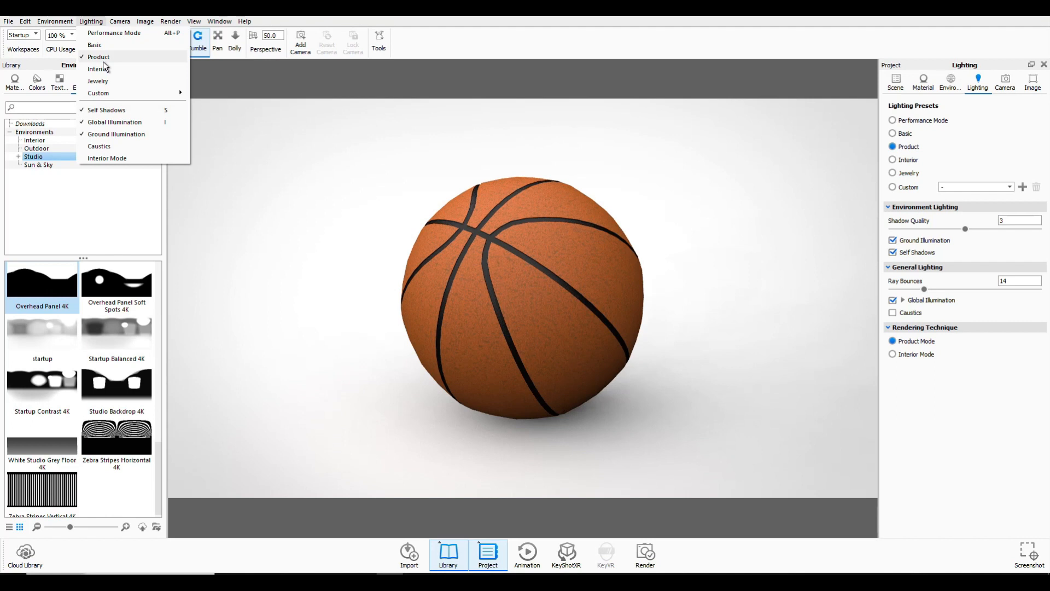
pyautogui.moveTo(107, 158)
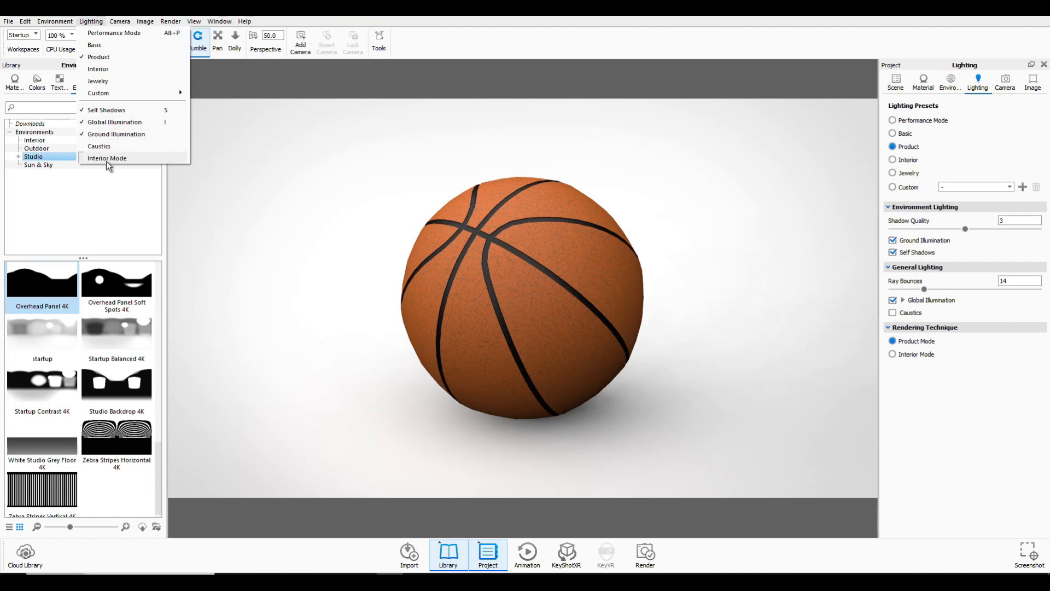
pyautogui.moveTo(98, 81)
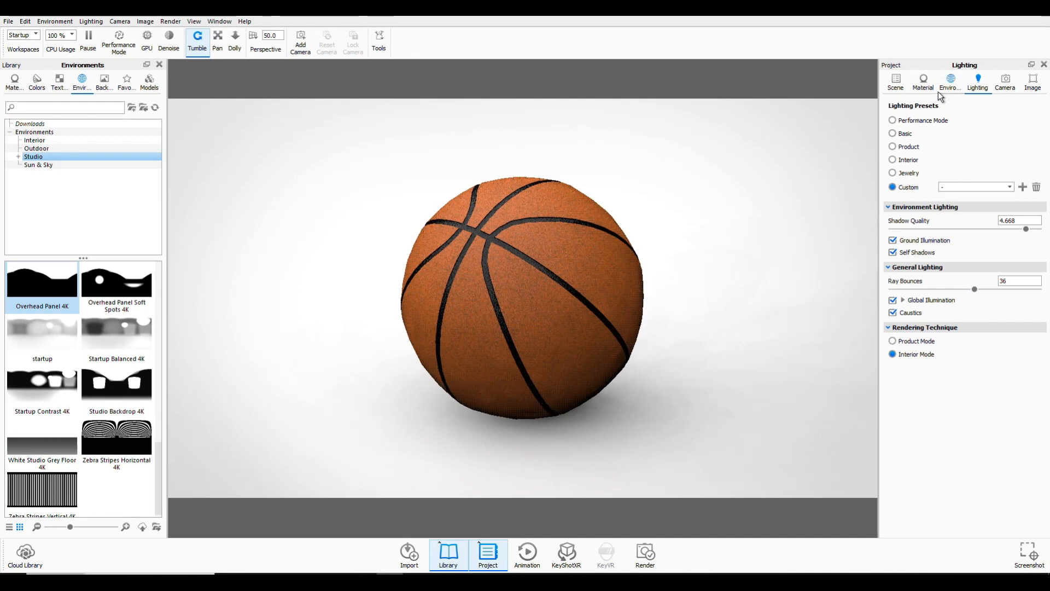
pyautogui.click(949, 81)
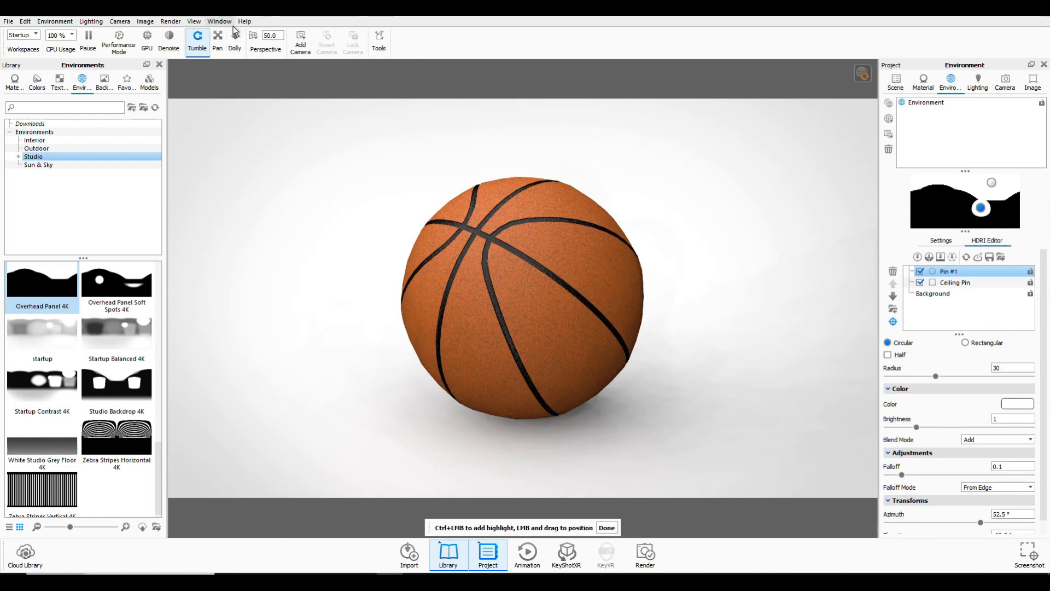
pyautogui.moveTo(168, 35)
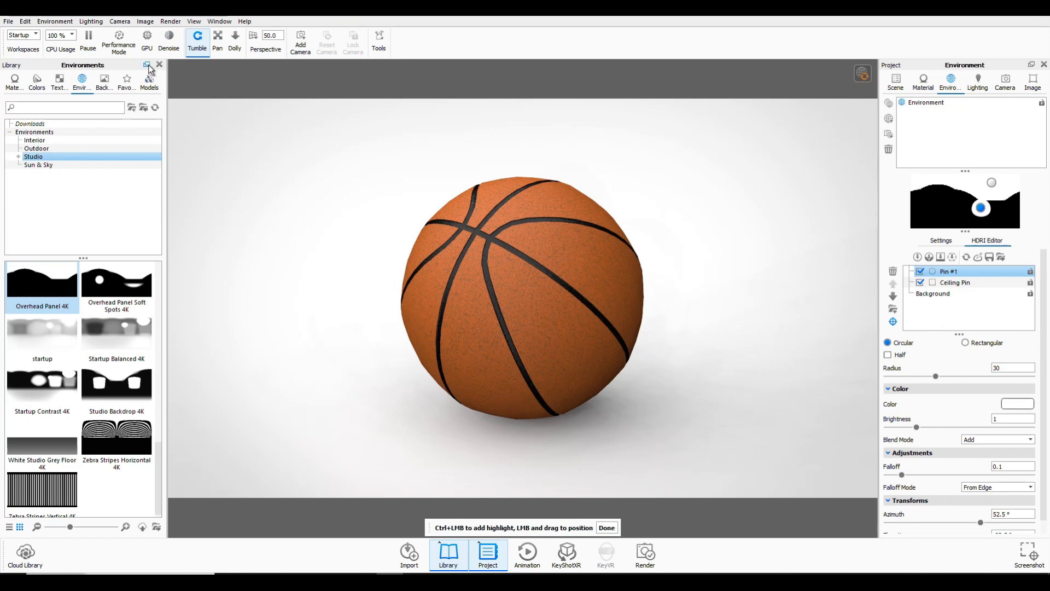
# - Switch KeyShot real-time rendering to GPU mode and open the Render menu
pyautogui.click(147, 35)
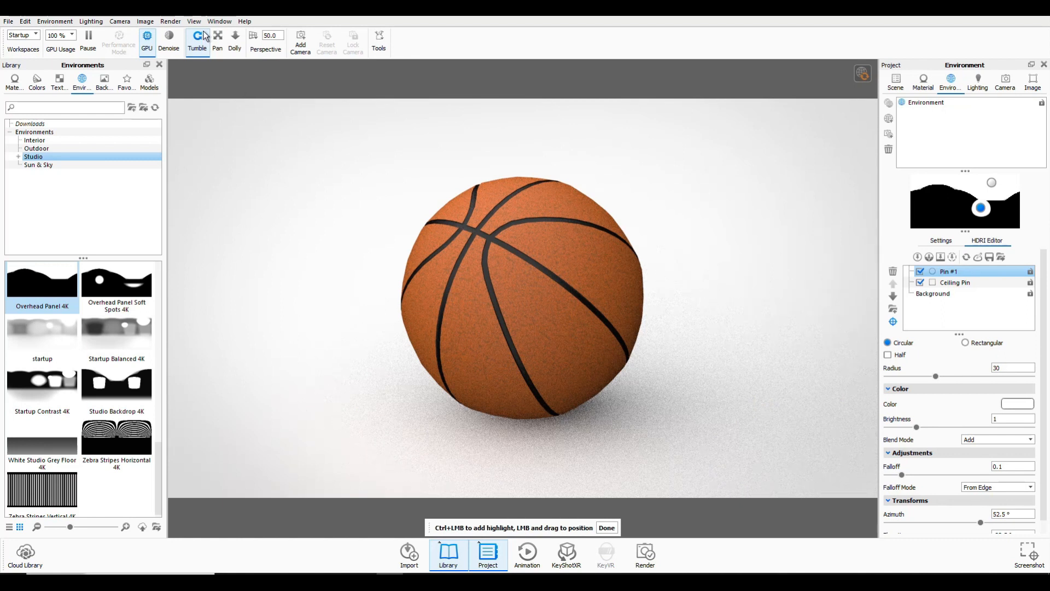
pyautogui.click(170, 21)
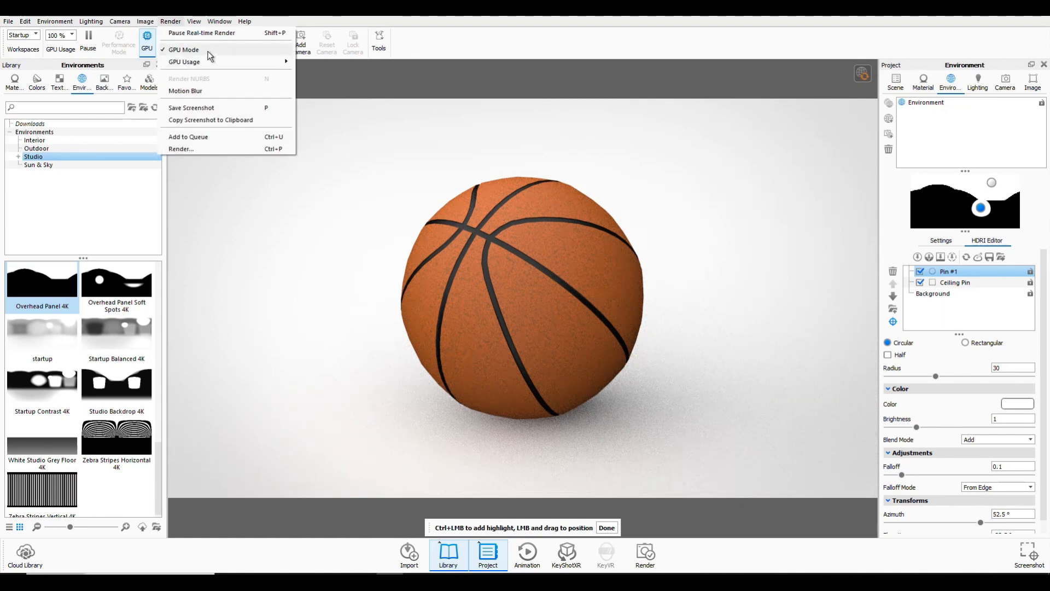
# - Render Ballrender as a 1920×1080 JPEG at 256 samples
pyautogui.click(180, 148)
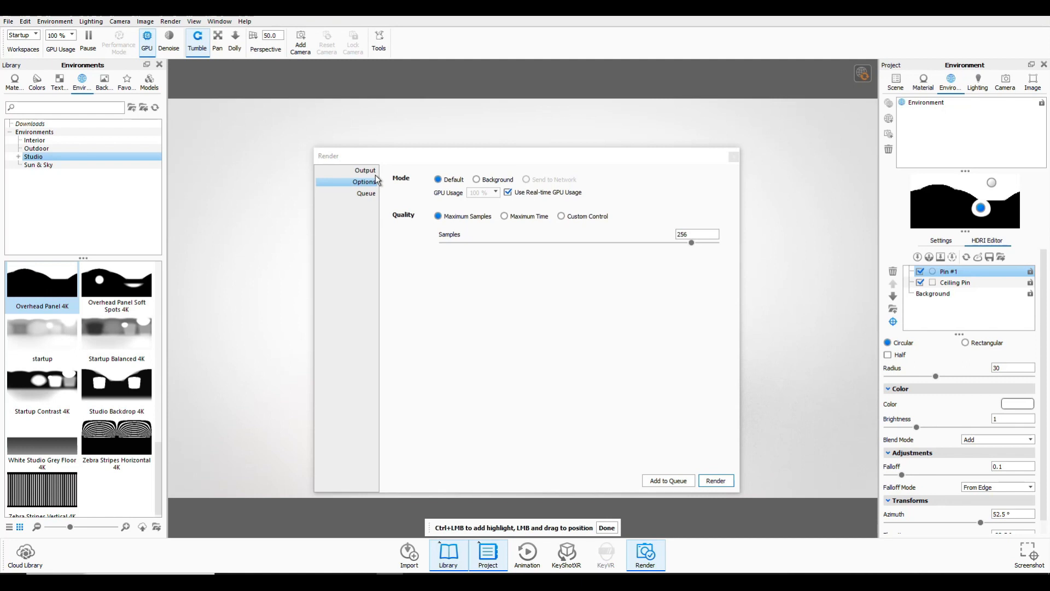
pyautogui.click(364, 170)
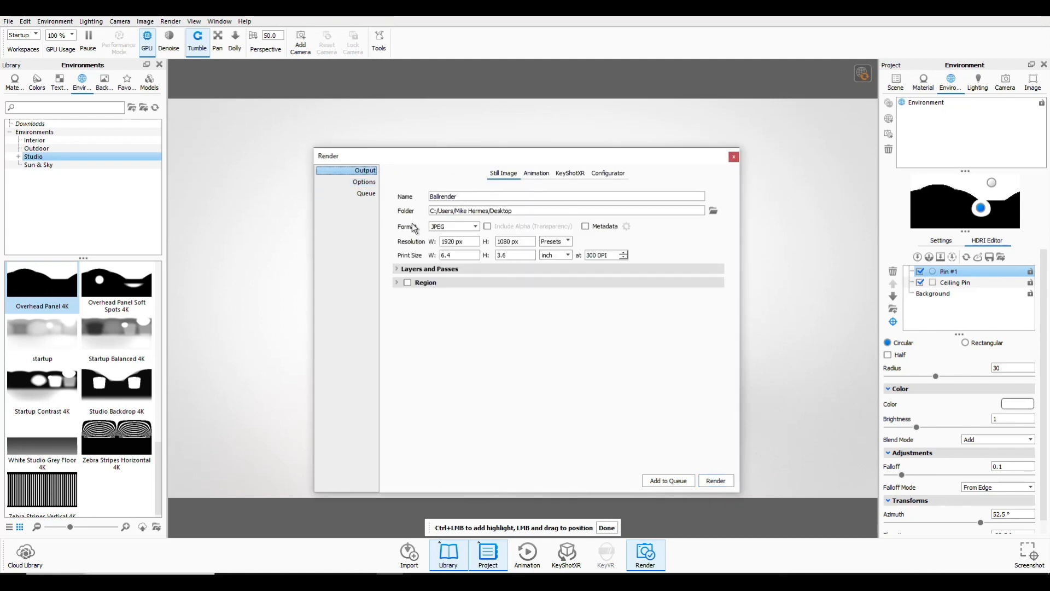
pyautogui.click(363, 181)
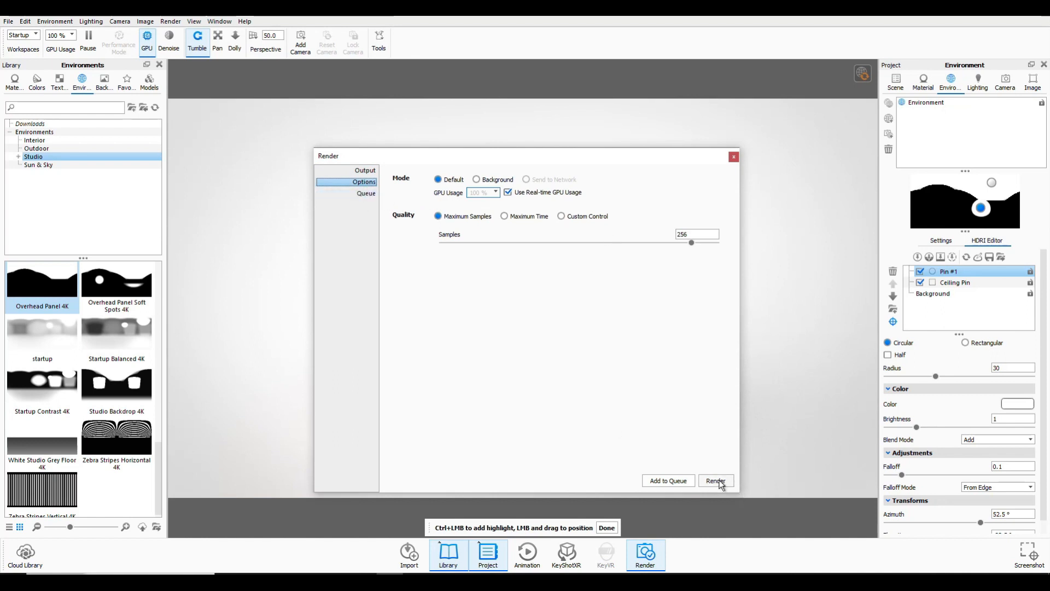
pyautogui.click(715, 480)
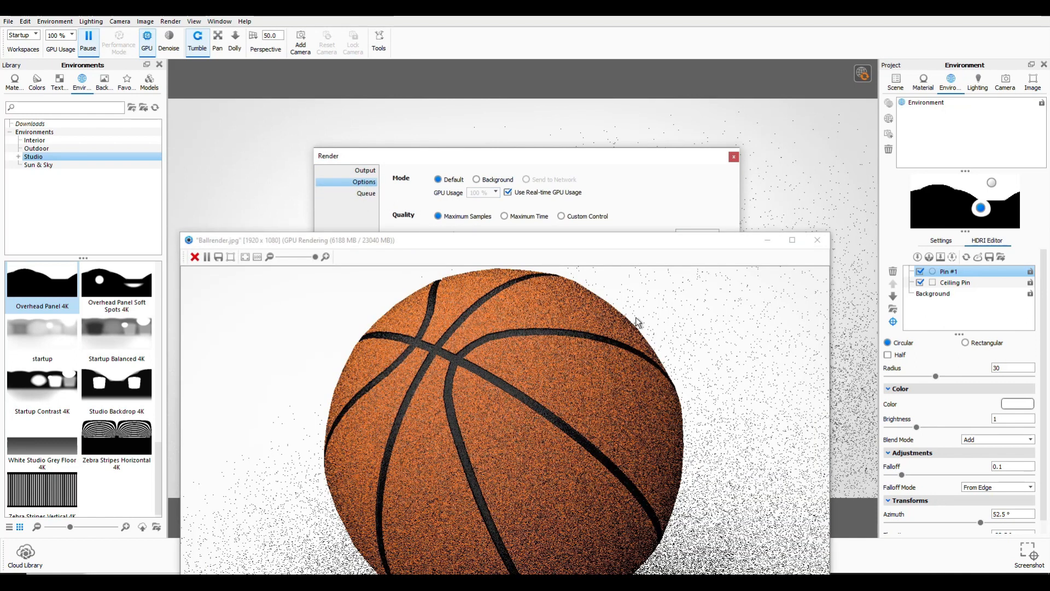
# - Close the render window once Ballrender.jpg reaches 100% and saves
pyautogui.click(733, 156)
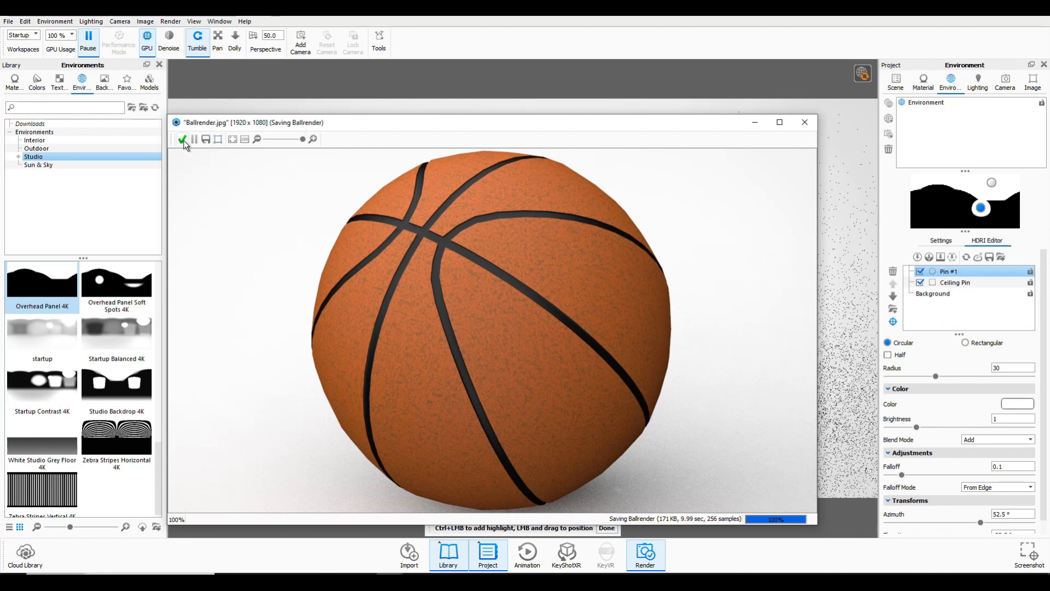
pyautogui.moveTo(183, 138)
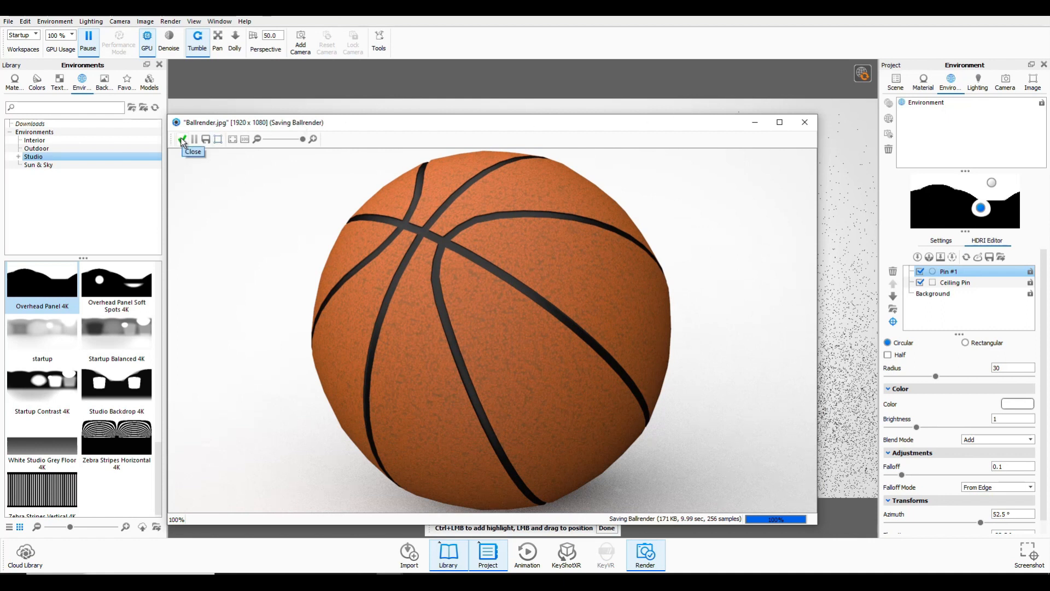